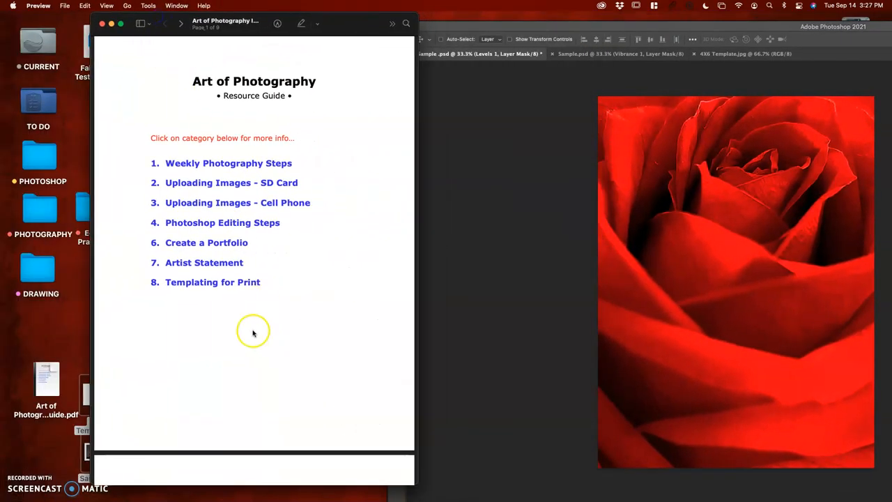
Jump to the '8. Templating for Print' page of the resource guide in Preview
left_click(212, 282)
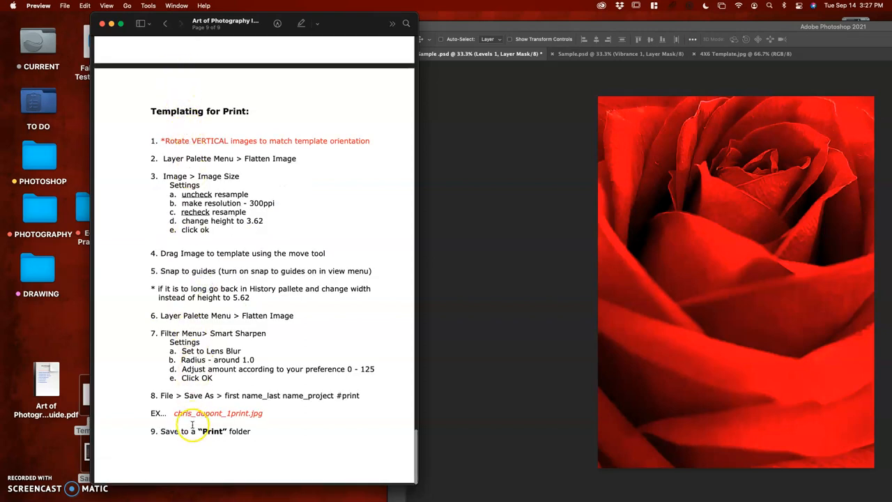
mouse_move(342, 400)
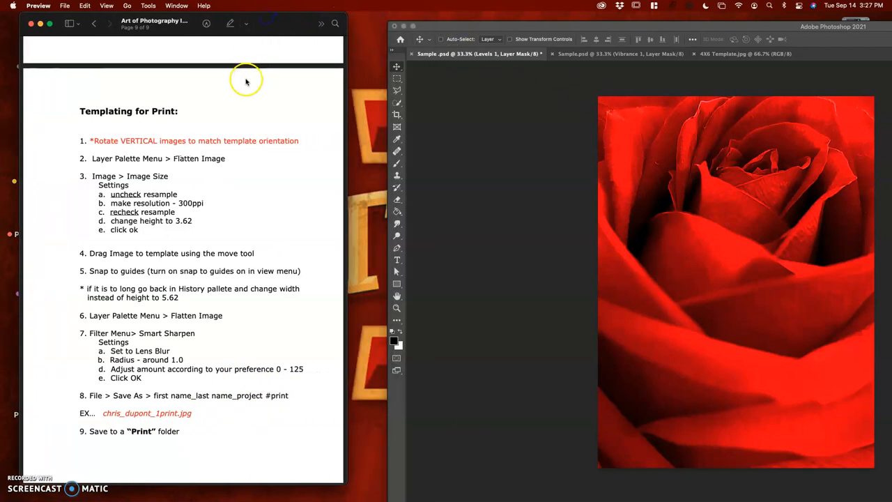
mouse_move(156, 173)
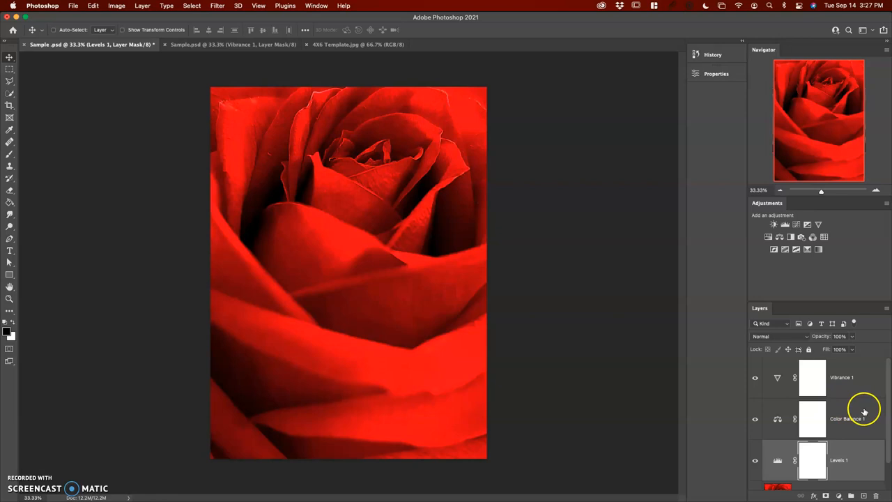
mouse_move(856, 280)
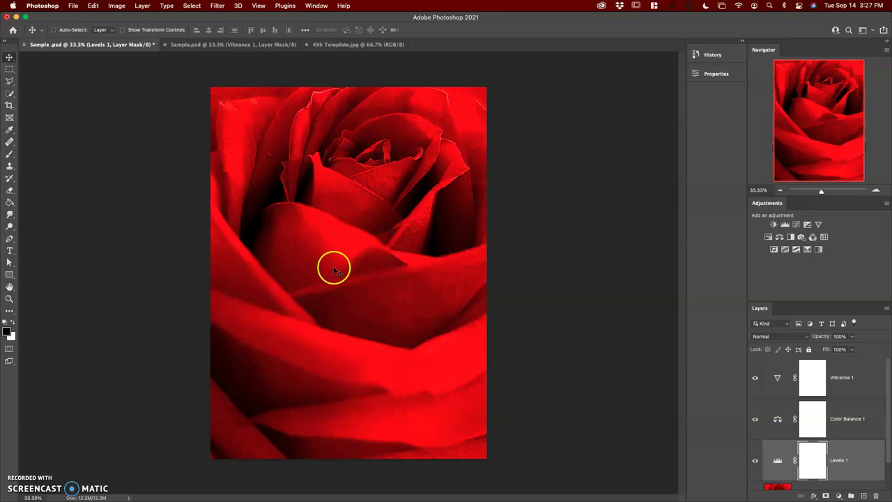
mouse_move(354, 45)
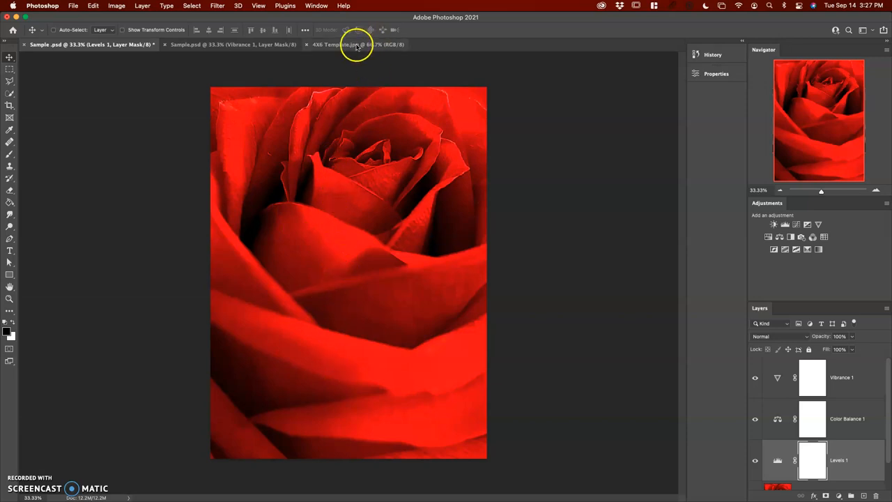
left_click(354, 45)
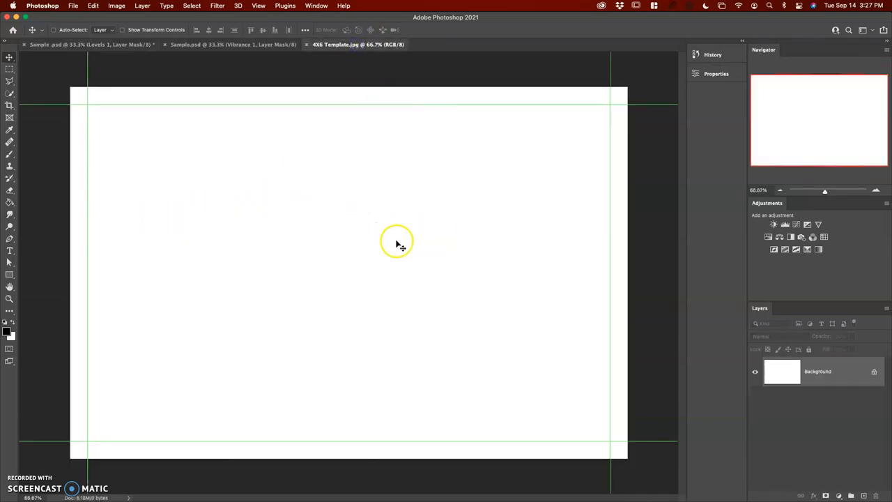
left_click(230, 45)
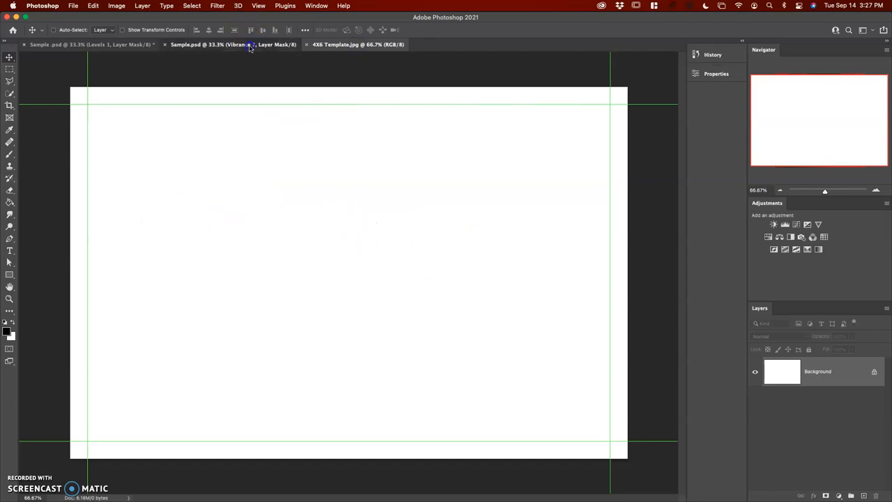
left_click(101, 44)
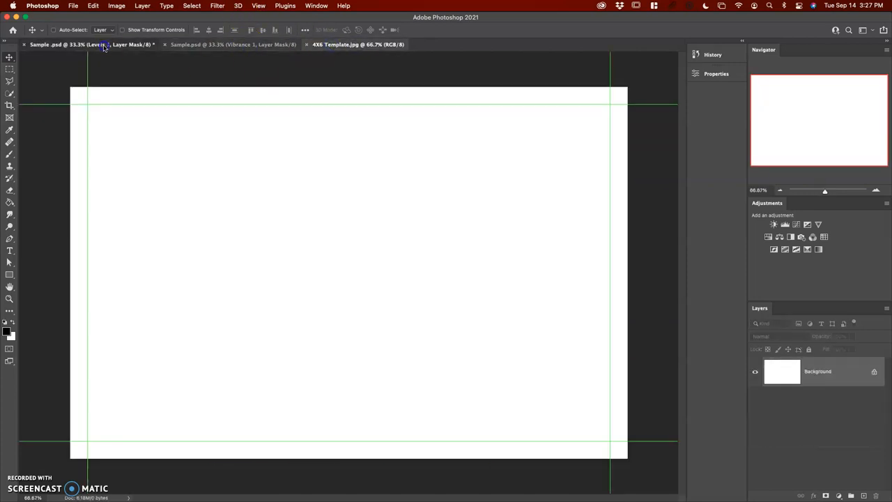
left_click(101, 44)
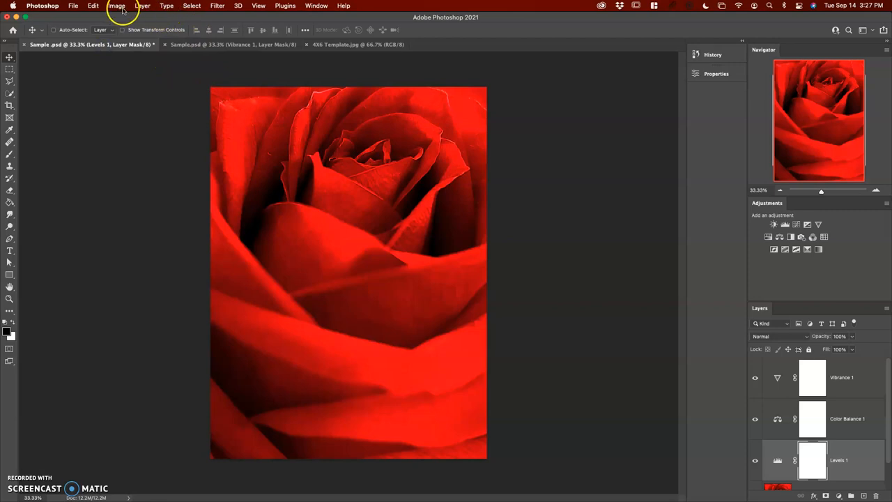
Rotate the rose photo 90° clockwise via Image > Image Rotation so it sits horizontal
left_click(116, 6)
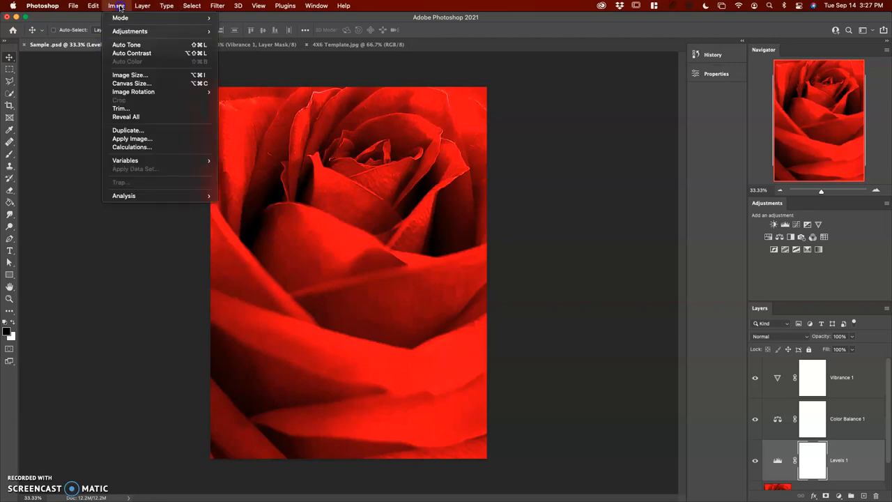
mouse_move(133, 91)
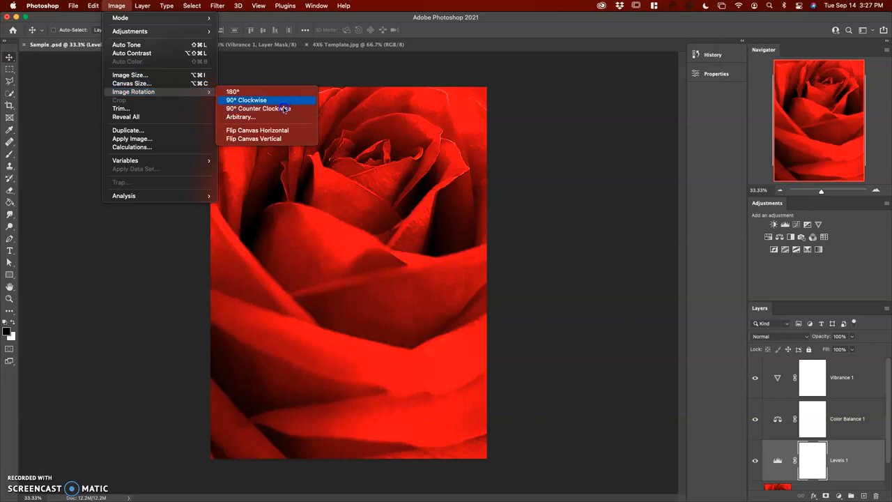
left_click(246, 99)
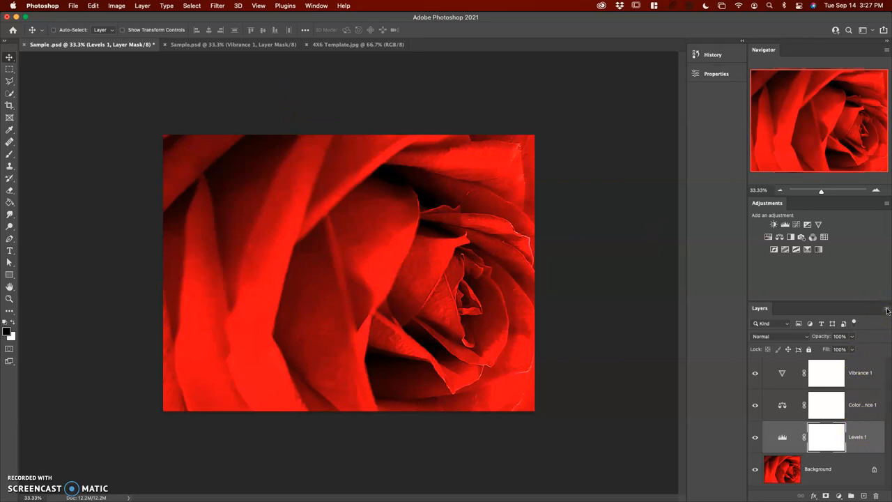
Flatten the rose photo's adjustment layers into one Background layer from the Layers panel menu
left_click(883, 311)
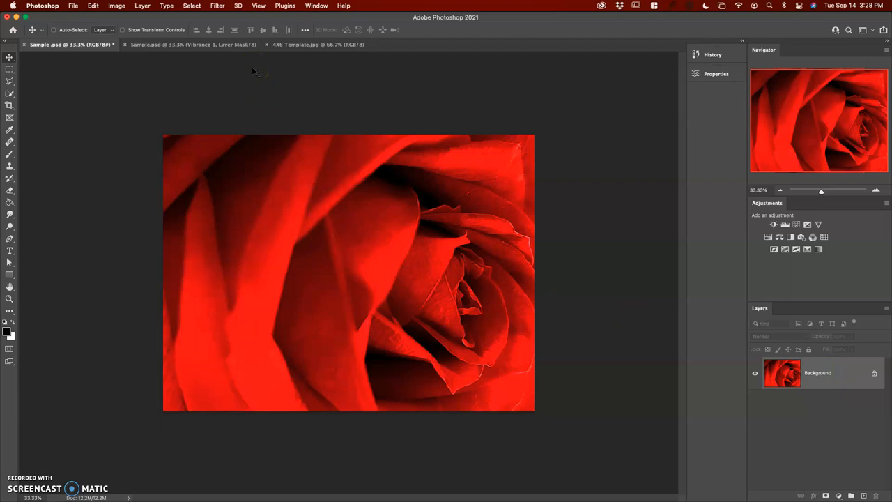
In Image Size, set resolution to 300 ppi without resampling and height 3.62 inches, then apply
left_click(116, 5)
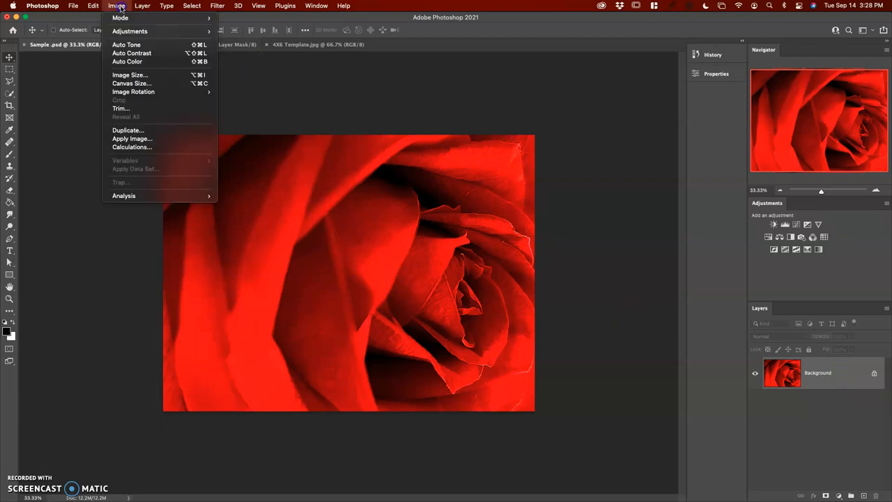
mouse_move(129, 74)
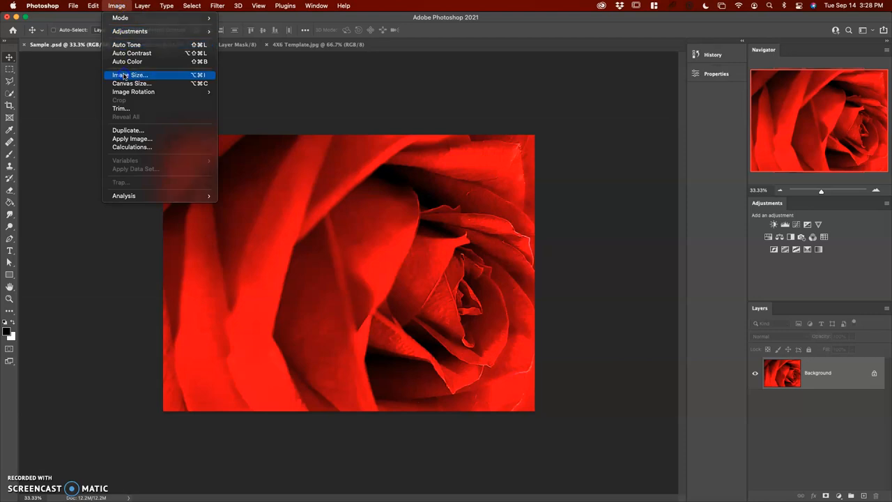
left_click(131, 75)
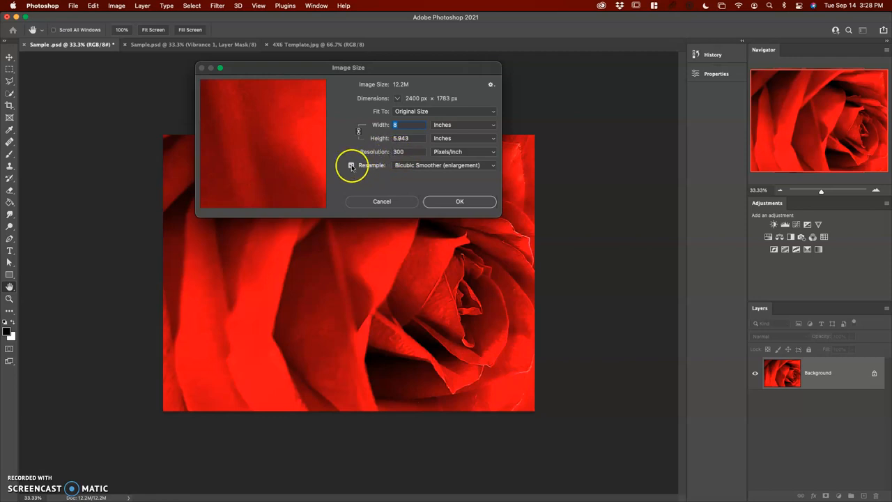
mouse_move(350, 165)
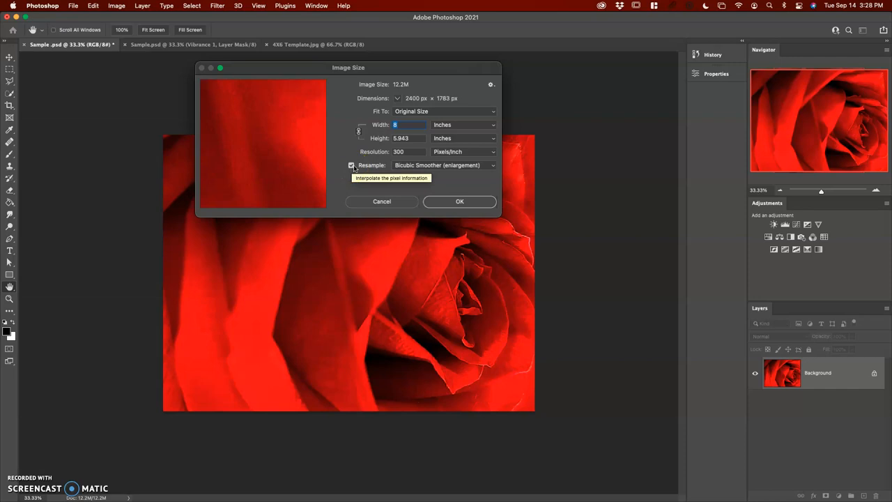
left_click(407, 151)
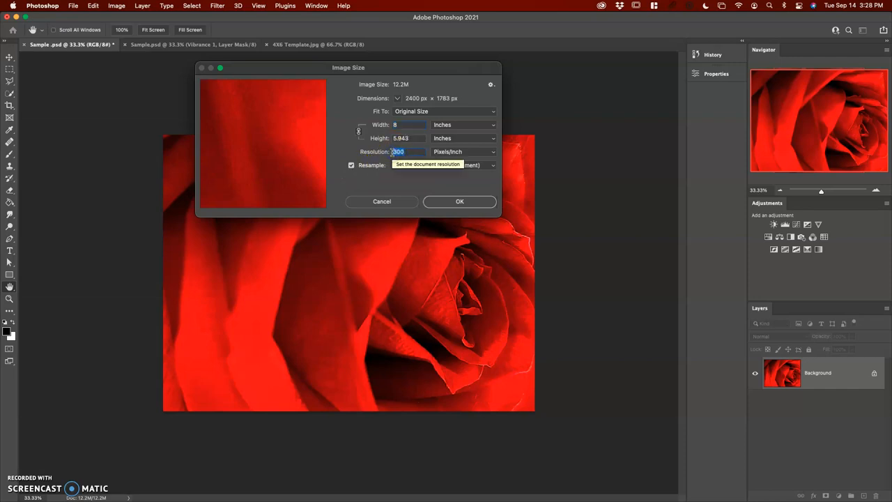
type("72")
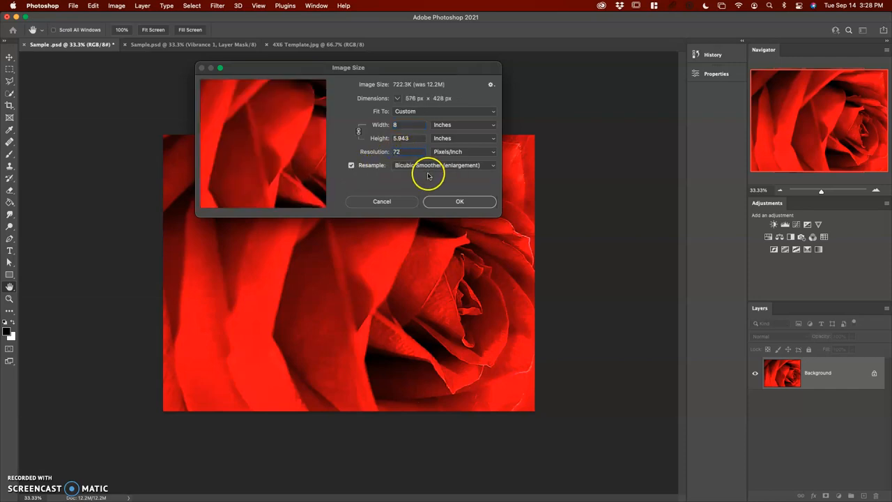
left_click(351, 166)
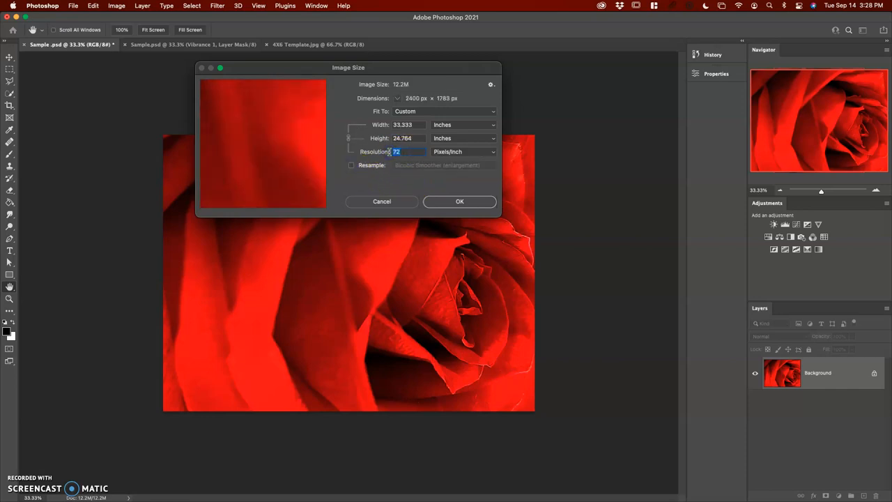
type("300")
left_click(408, 138)
type("3.62")
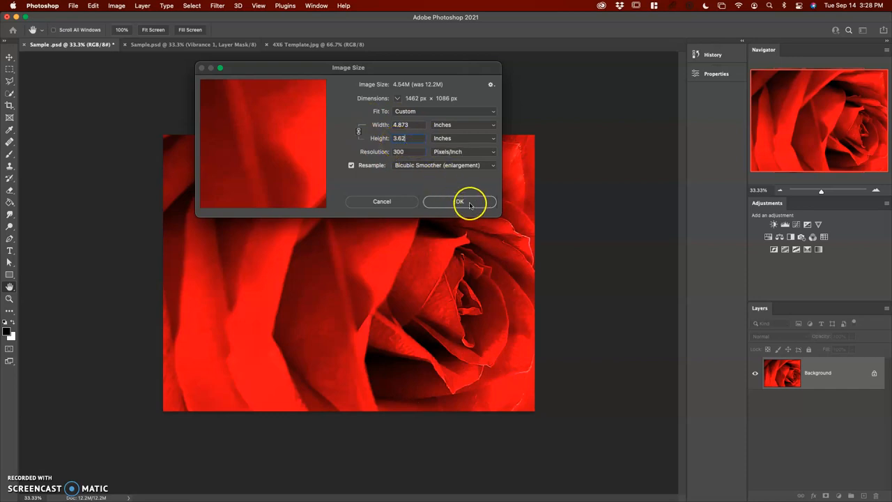
left_click(460, 201)
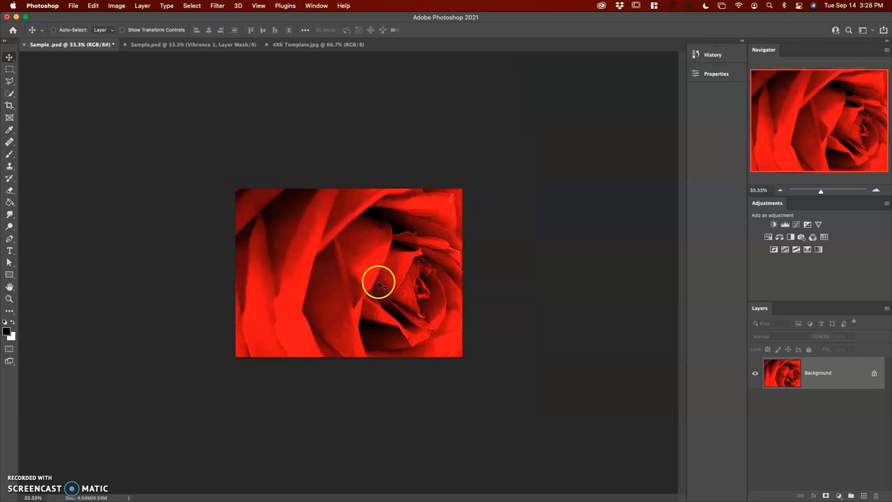
mouse_move(64, 92)
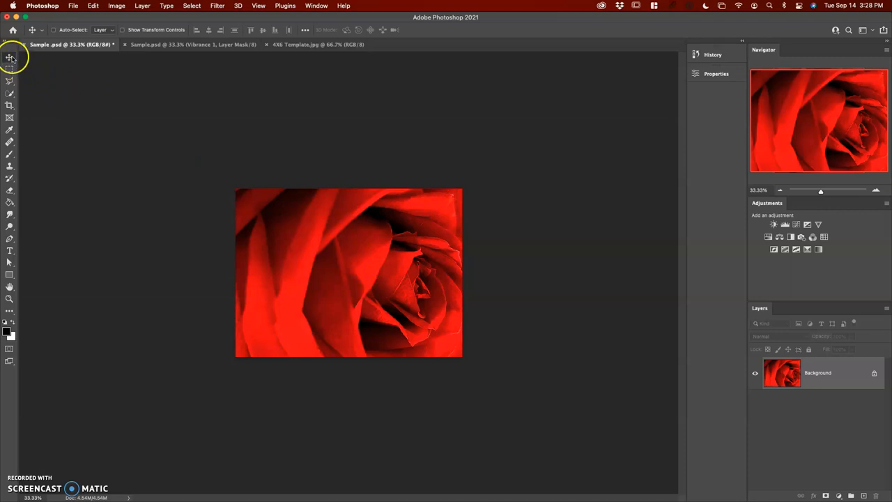
mouse_move(9, 57)
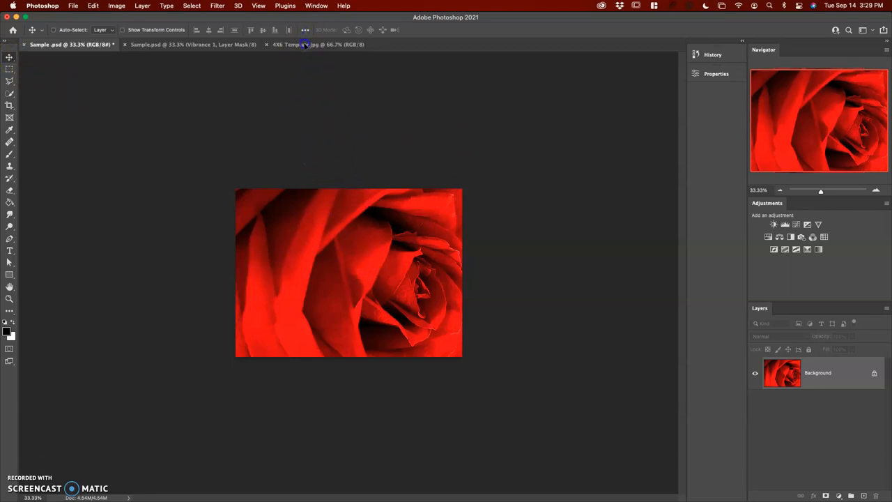
Drag the resized rose photo onto the 4X6 Template.jpg document as Layer 1
left_click(307, 45)
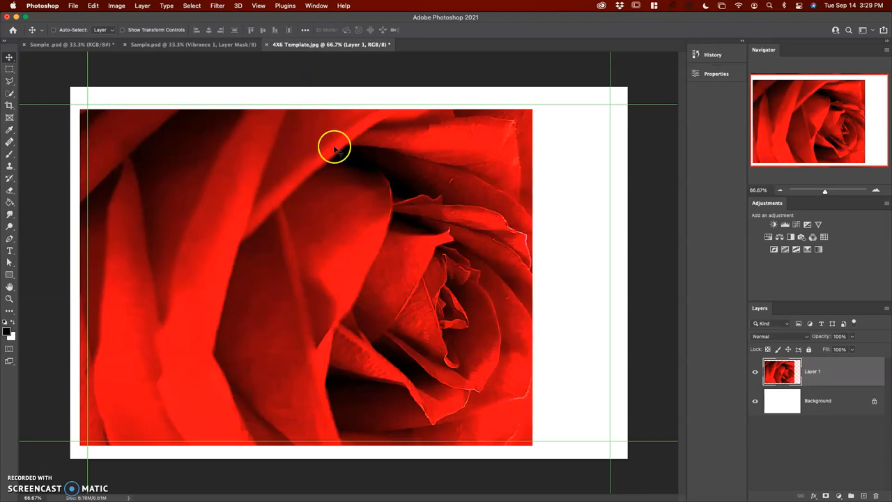
With snapping on, move the rose layer until it snaps into the template's top-left guide corner
left_click_drag(334, 146, 309, 193)
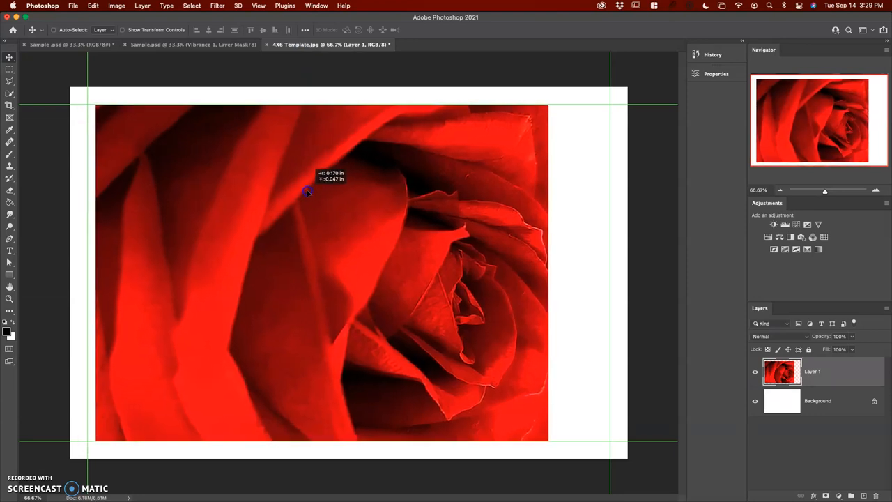
left_click_drag(314, 188, 305, 191)
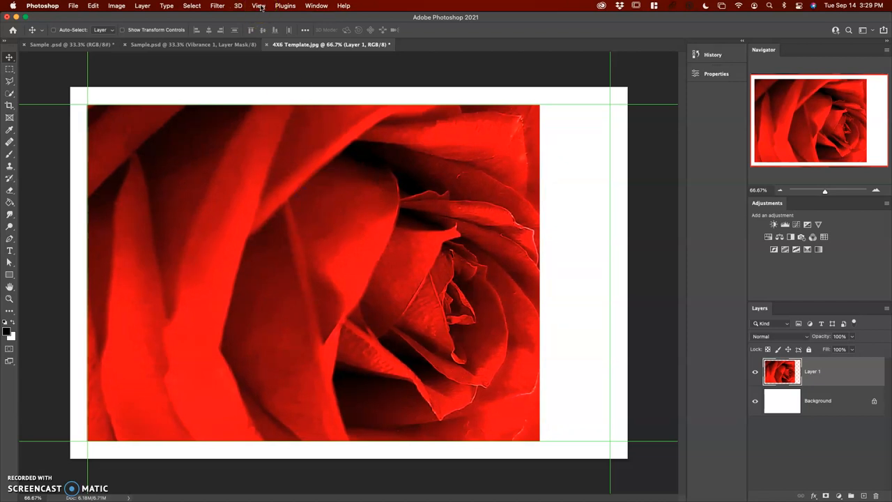
left_click(260, 6)
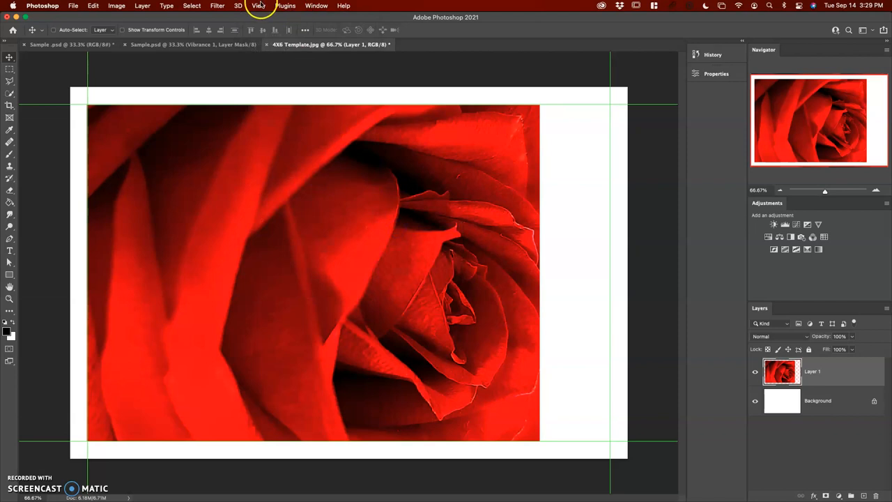
left_click(259, 7)
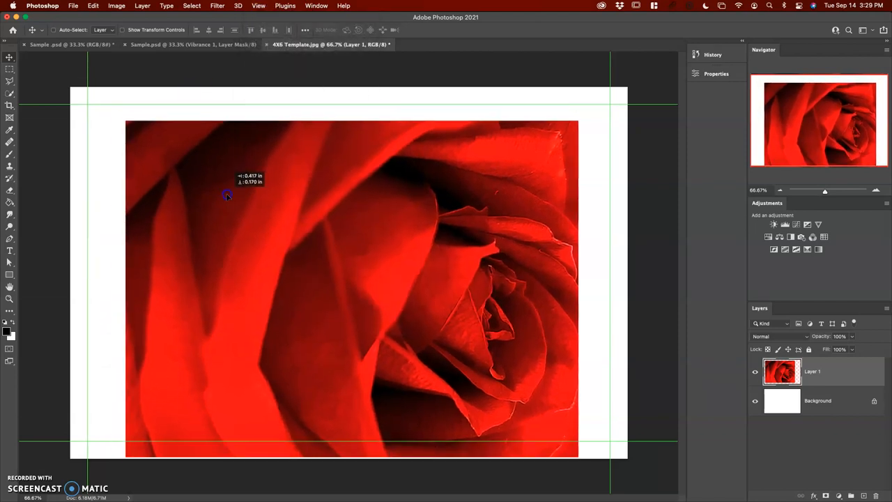
left_click_drag(227, 195, 192, 176)
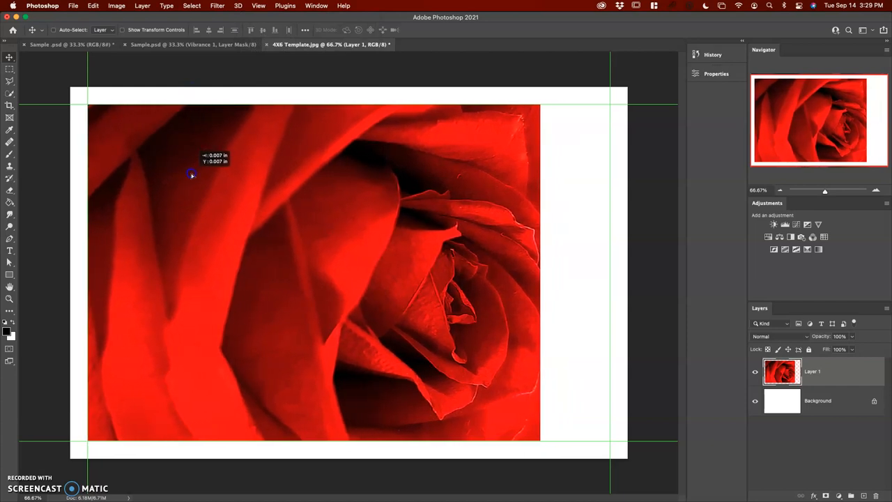
mouse_move(559, 103)
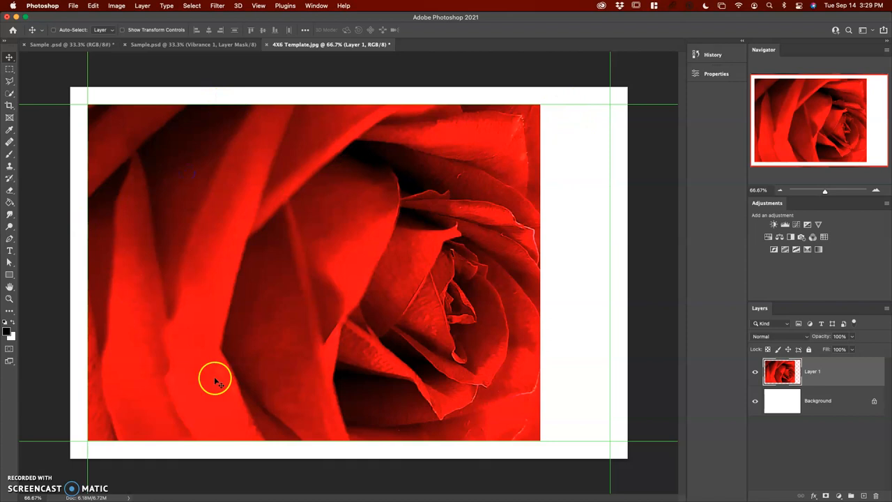
mouse_move(576, 189)
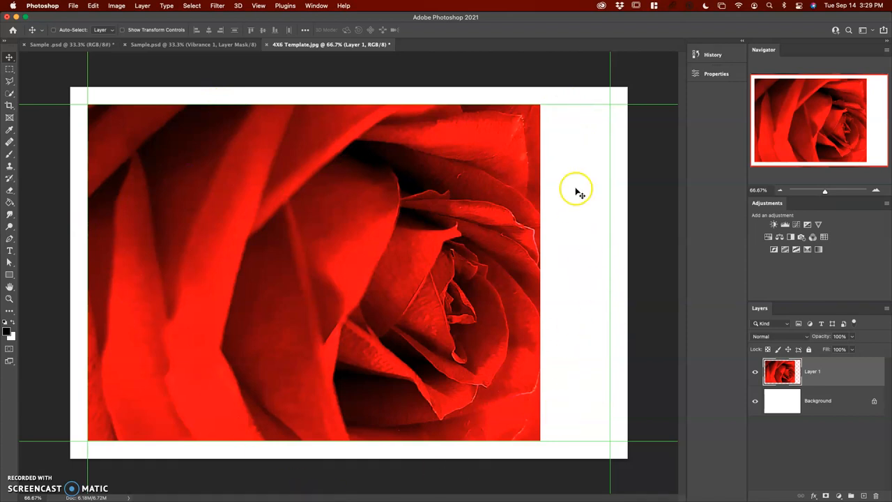
mouse_move(556, 91)
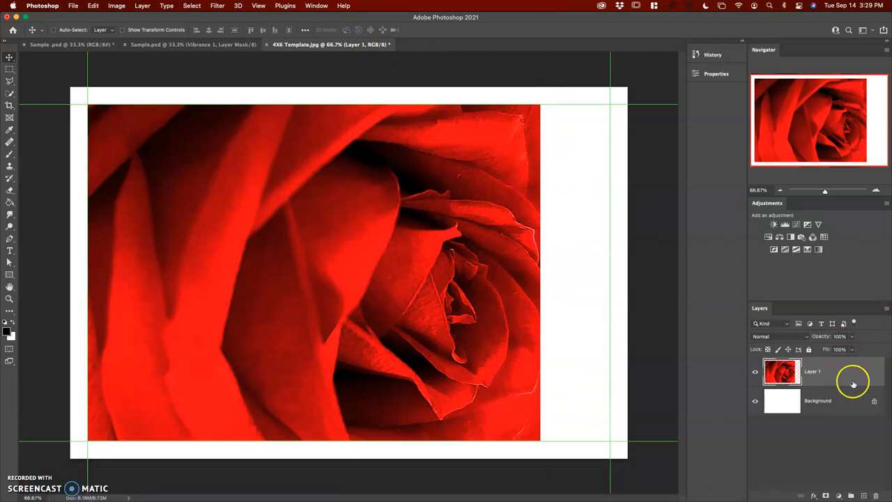
mouse_move(842, 389)
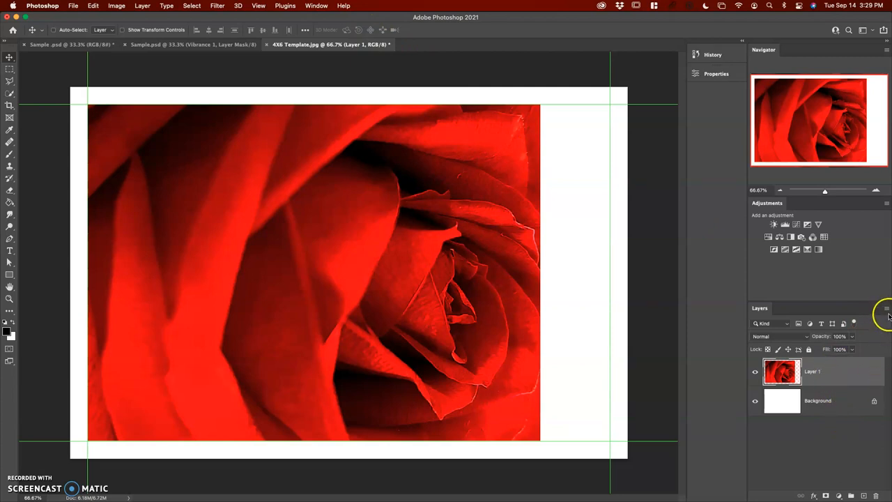
Flatten the rose layer and template into a single Background layer
left_click(885, 323)
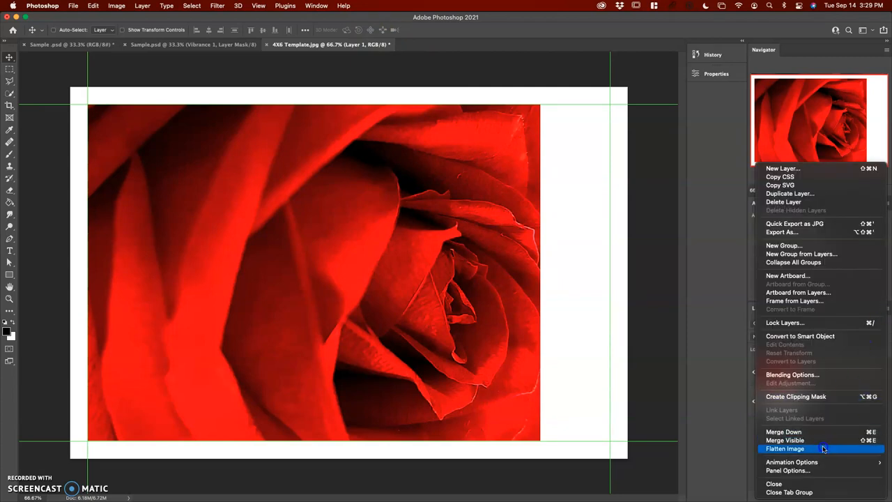
left_click(786, 448)
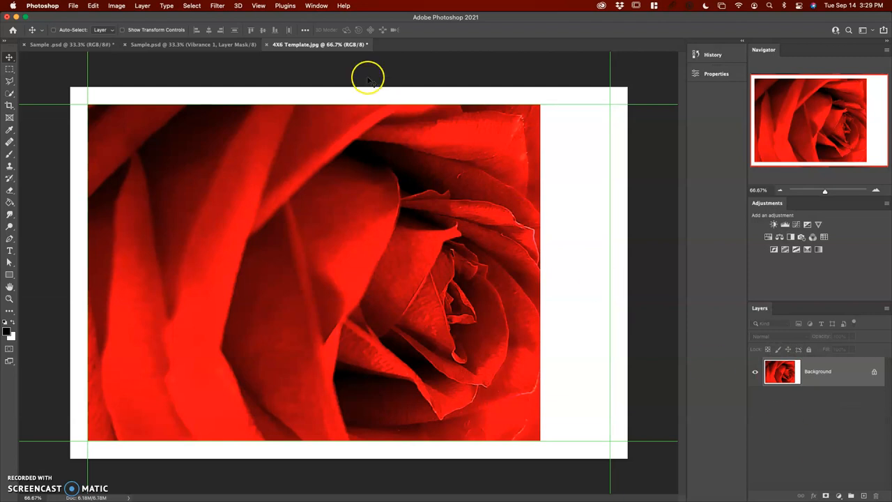
mouse_move(359, 82)
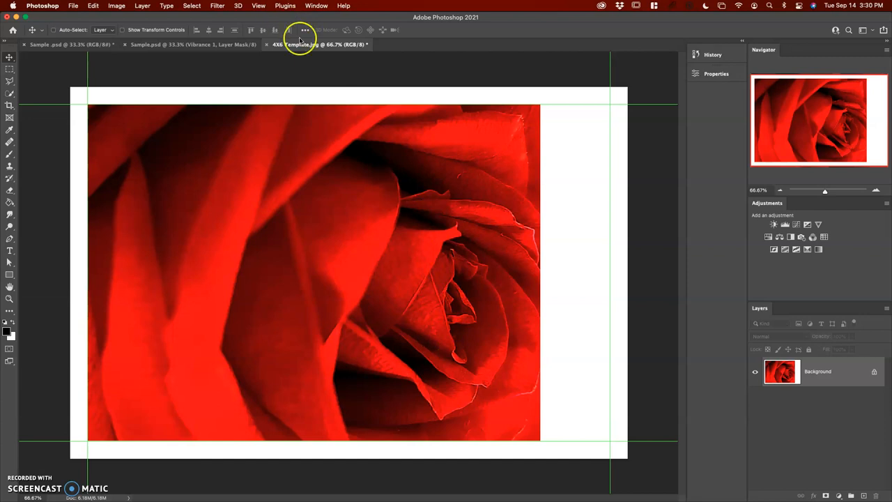
mouse_move(326, 79)
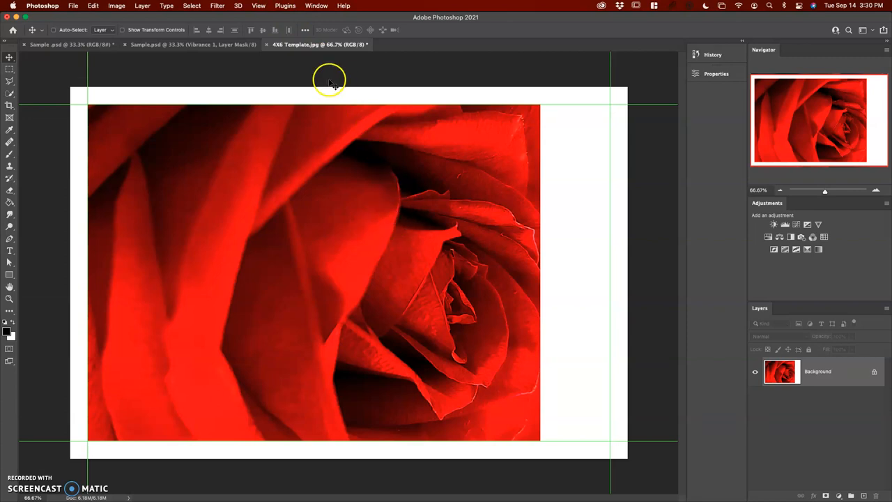
mouse_move(220, 6)
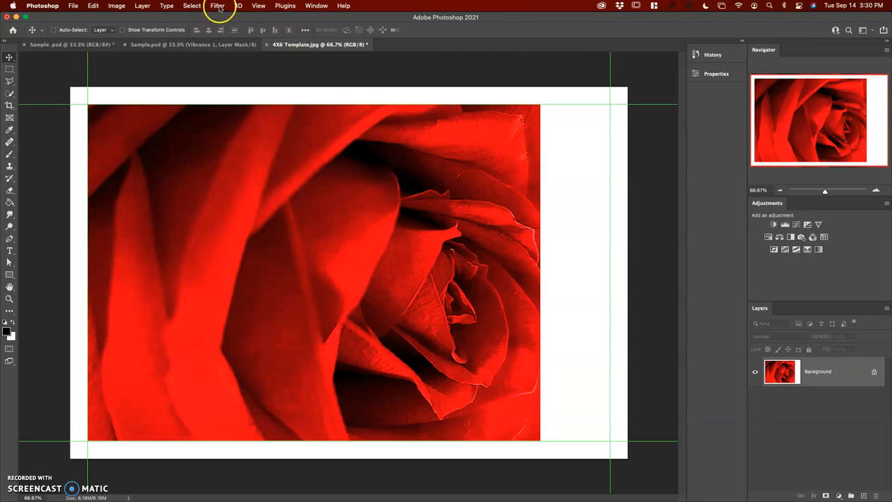
left_click(216, 6)
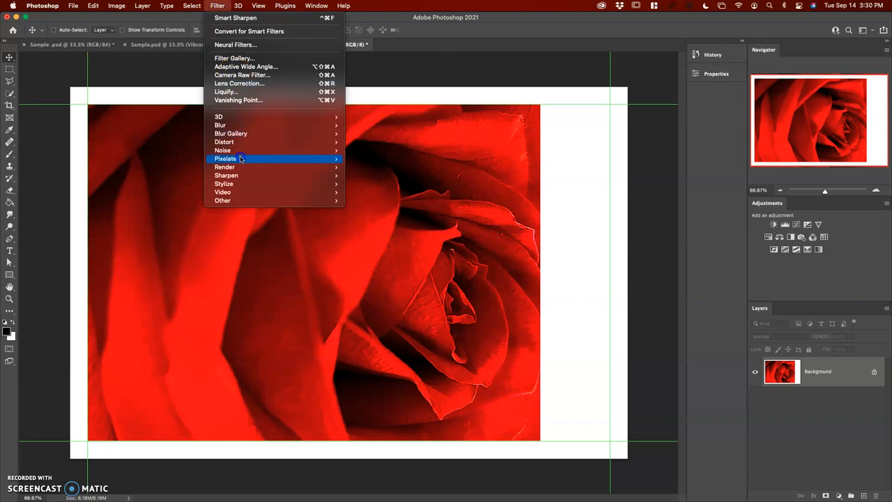
mouse_move(244, 166)
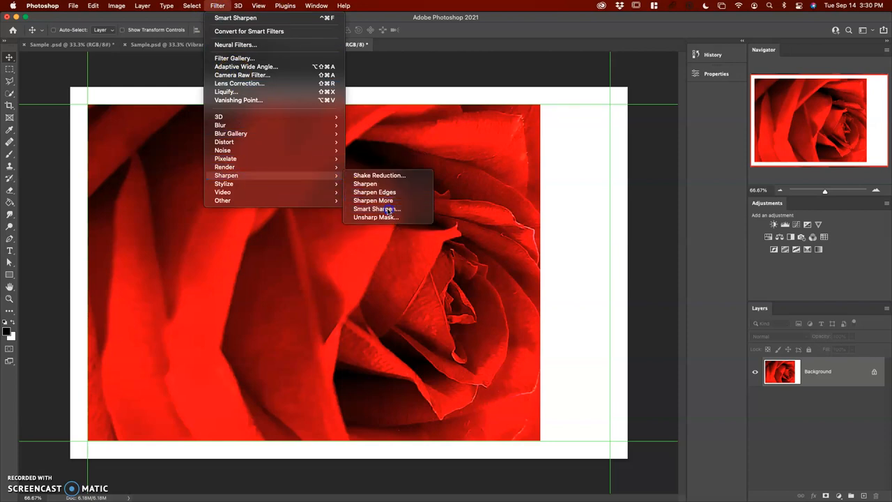
Start Smart Sharpen on the flattened template, move the dialog aside and preview the rose's centre
left_click(377, 208)
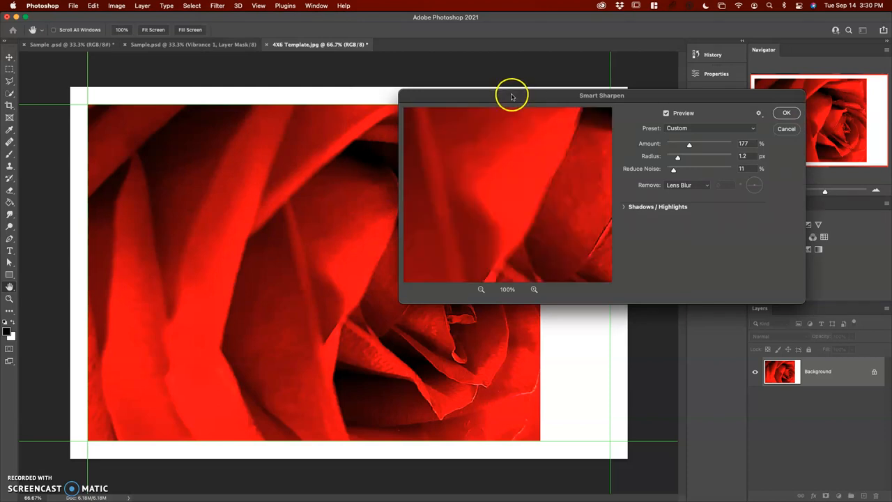
left_click_drag(512, 96, 561, 77)
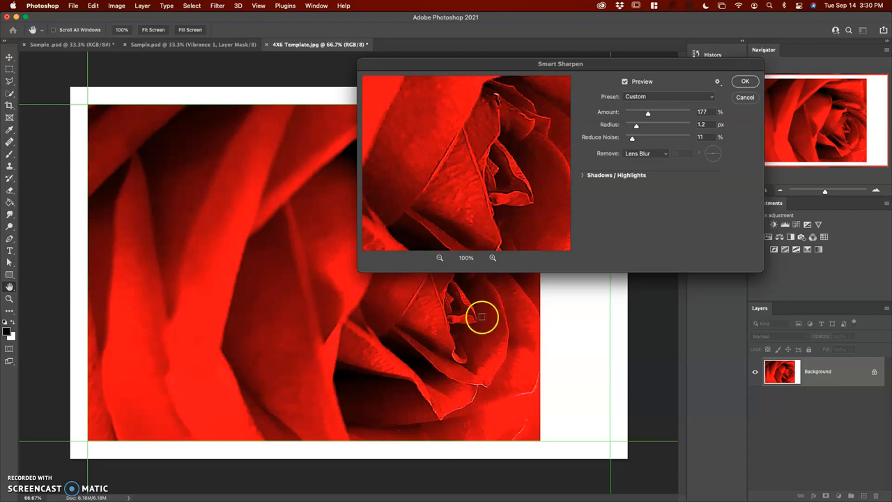
left_click(624, 82)
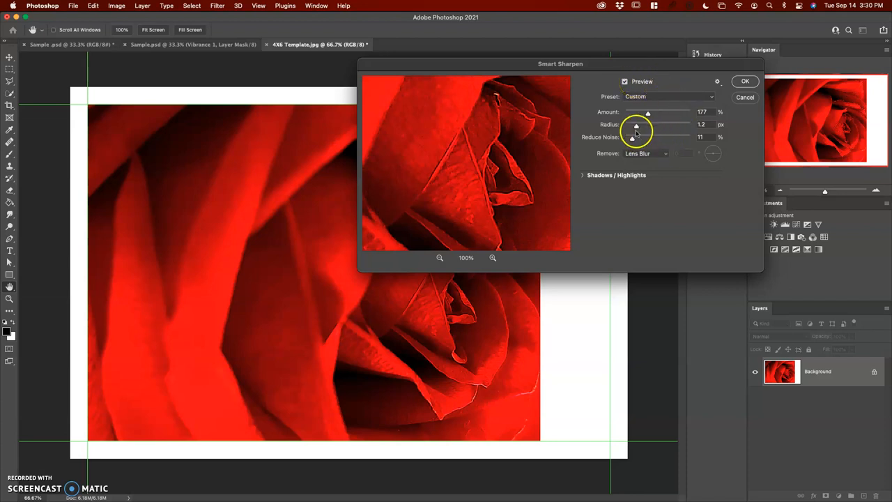
Try a 0.9 px radius and push the amount up to about 486%, shifting the preview across the rose
left_click_drag(636, 126, 634, 125)
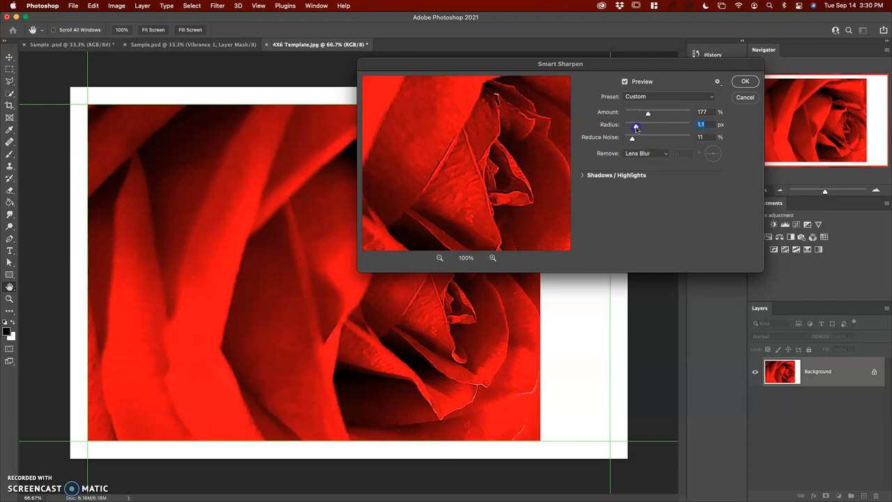
left_click_drag(632, 124, 636, 124)
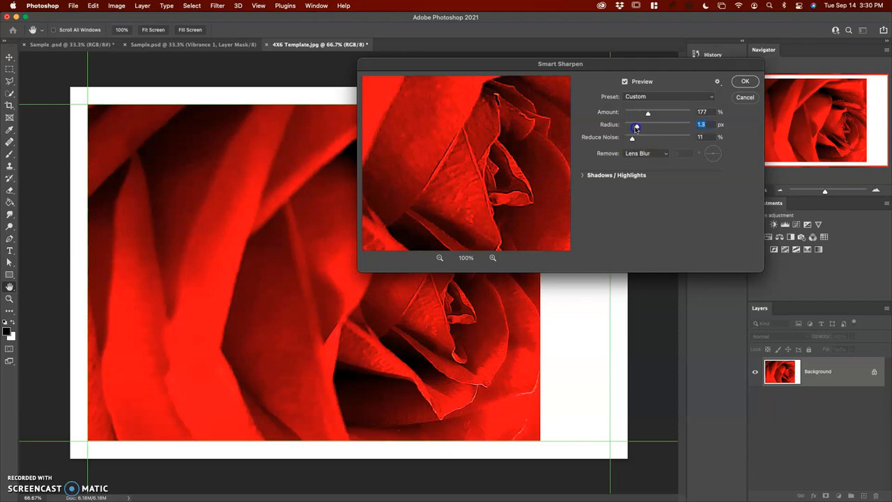
left_click_drag(635, 128, 633, 128)
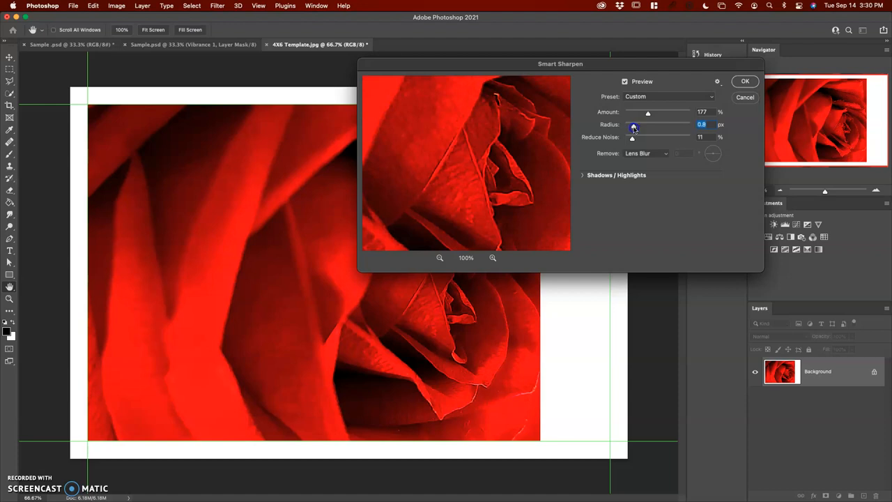
left_click_drag(648, 124, 634, 124)
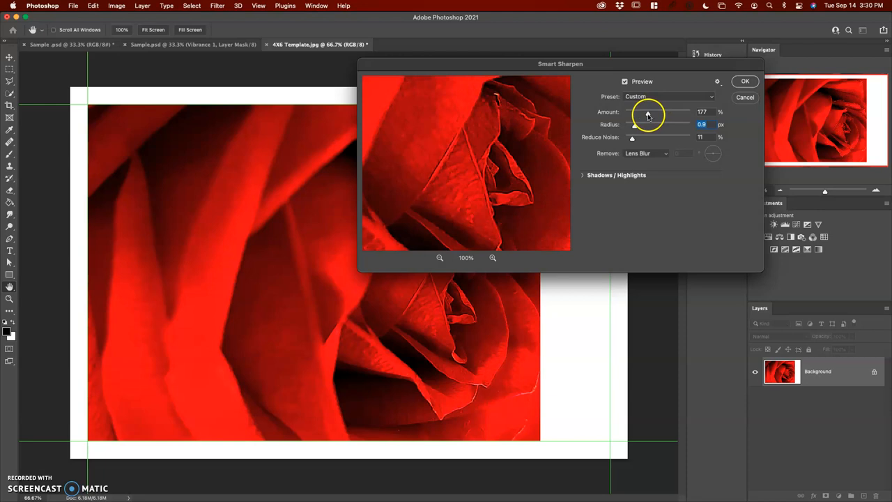
left_click_drag(647, 116, 650, 116)
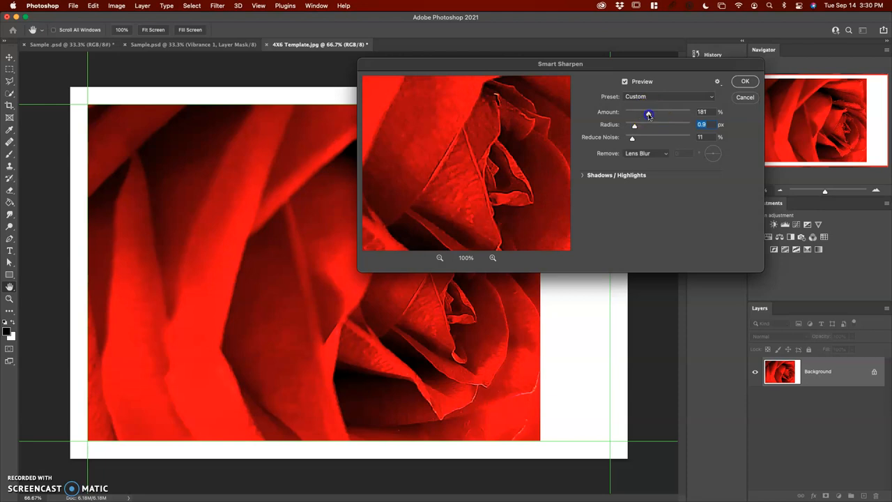
left_click_drag(648, 113, 685, 112)
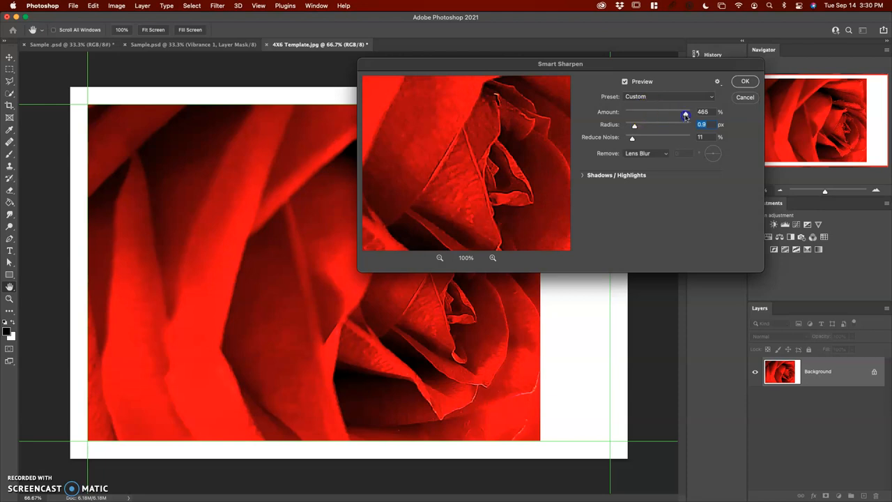
left_click_drag(685, 112, 689, 113)
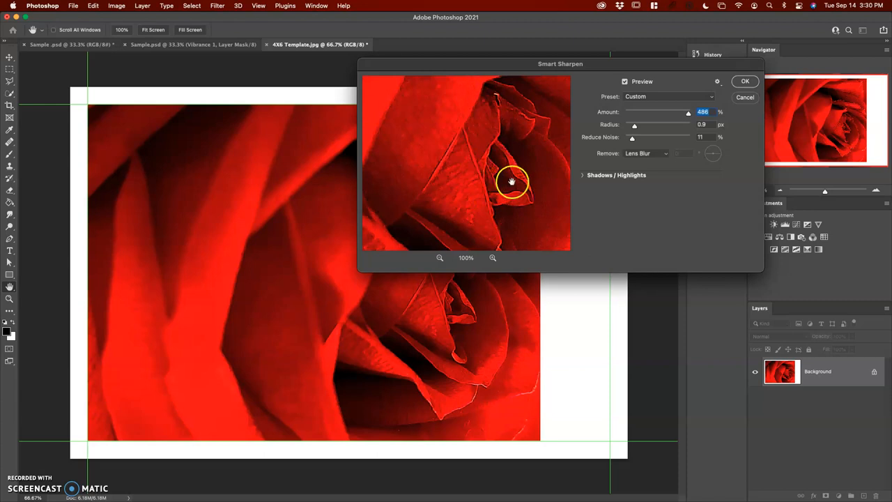
mouse_move(534, 182)
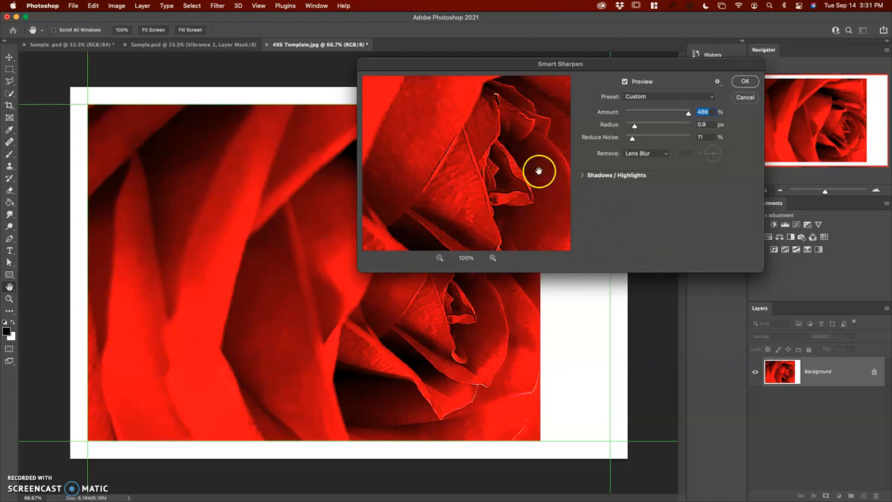
mouse_move(544, 164)
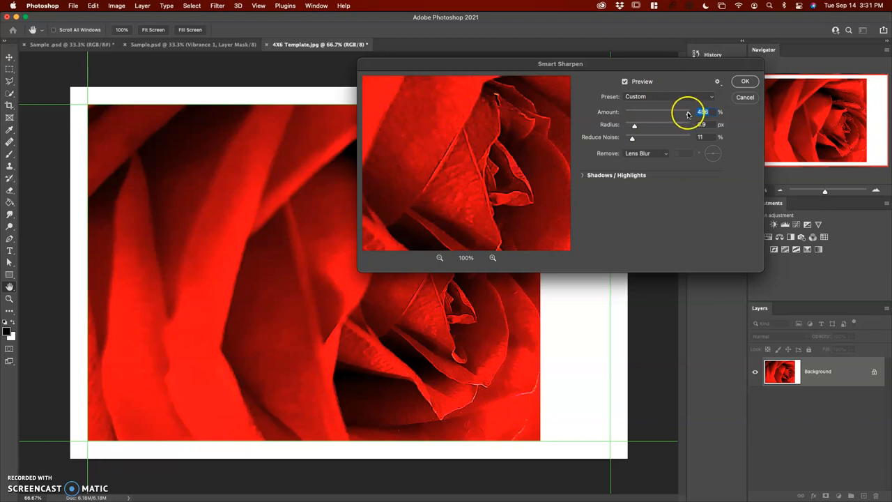
Bring the amount back down to about 177% and raise the radius to 1.2 px
left_click_drag(687, 111, 663, 112)
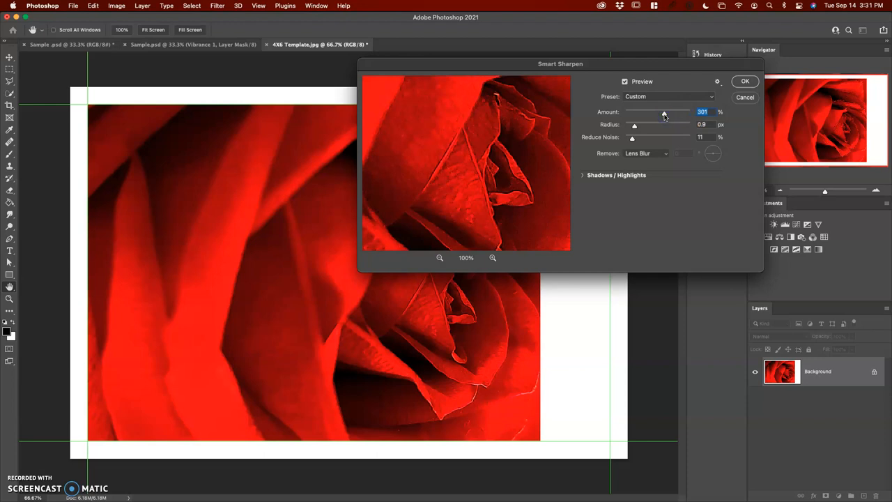
left_click_drag(664, 114, 655, 113)
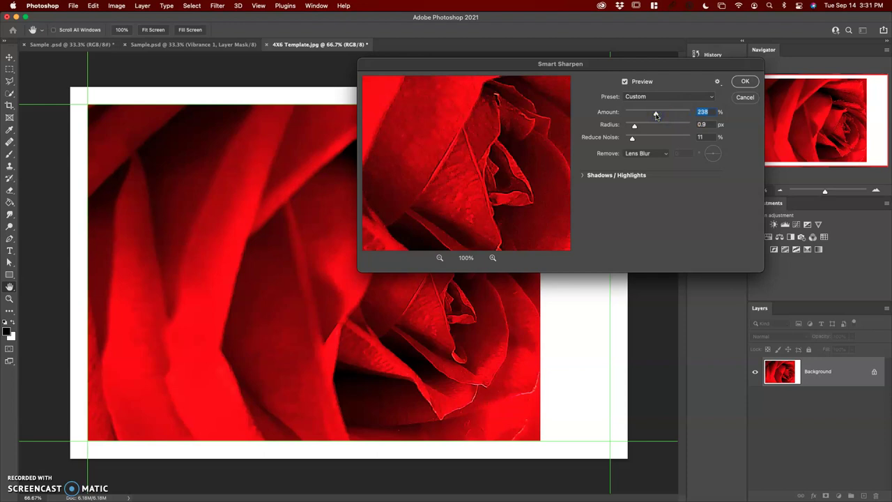
left_click_drag(656, 112, 648, 113)
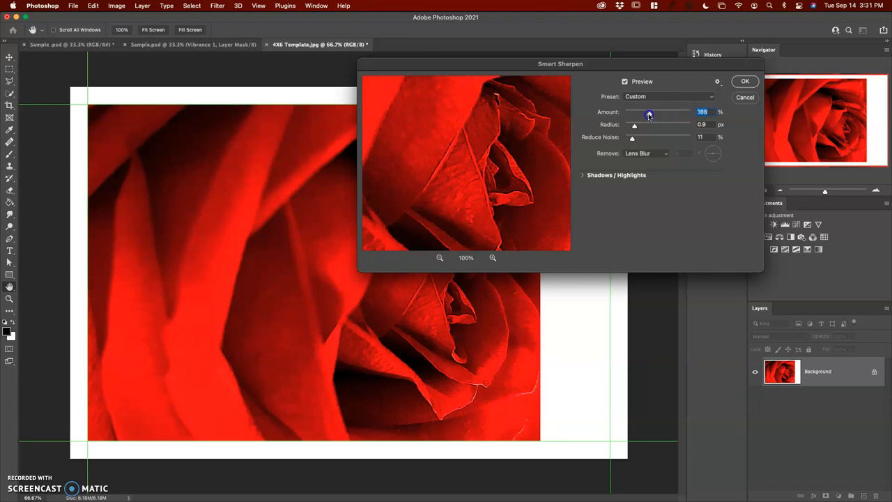
left_click_drag(649, 115, 647, 115)
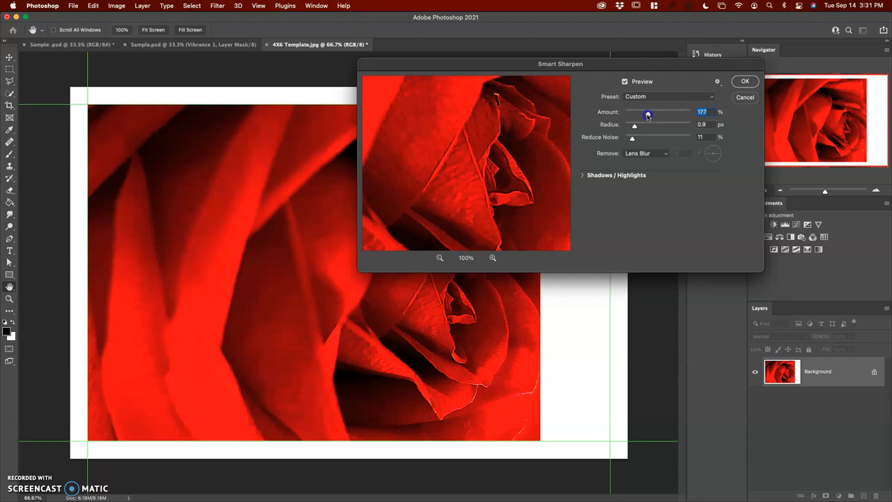
left_click_drag(634, 125, 635, 125)
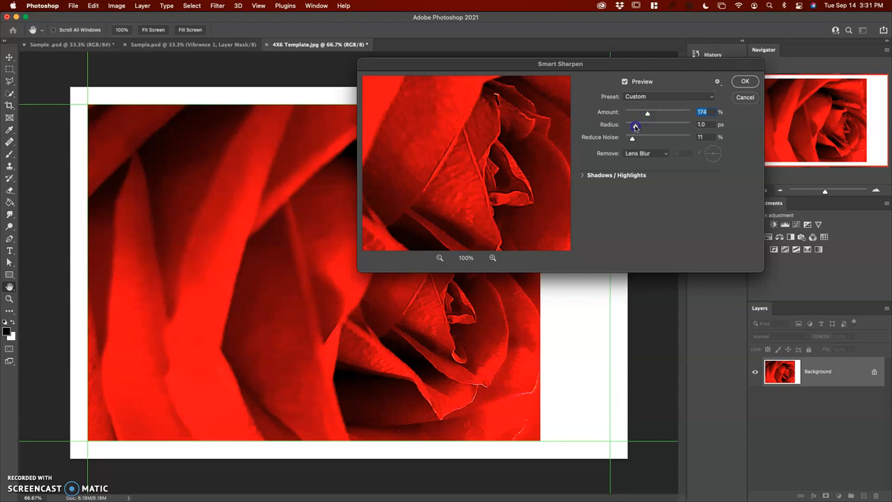
left_click_drag(632, 128, 635, 128)
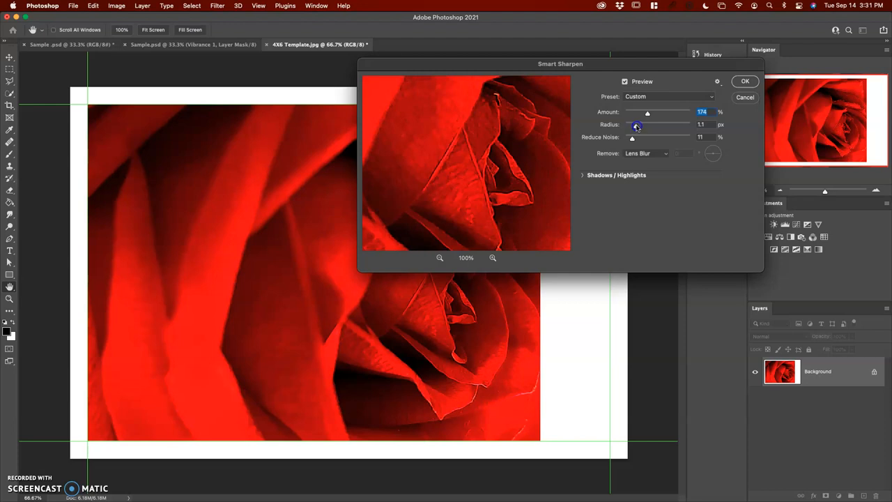
left_click_drag(632, 124, 637, 125)
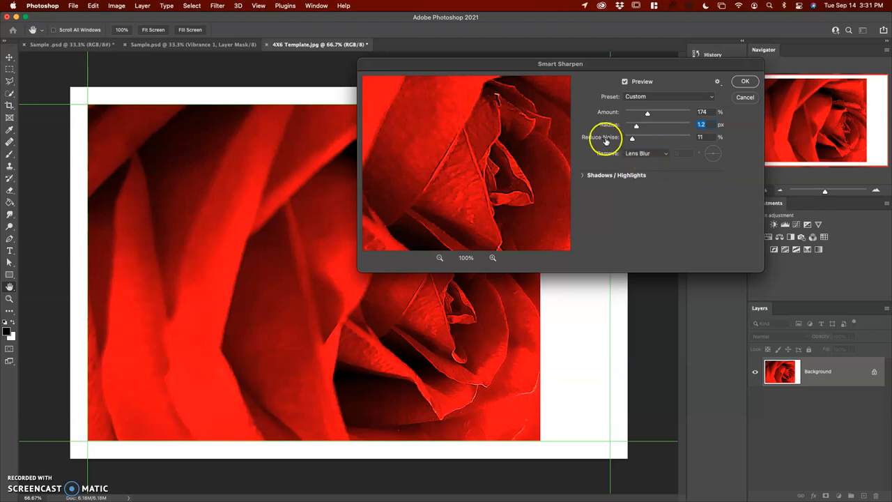
mouse_move(632, 138)
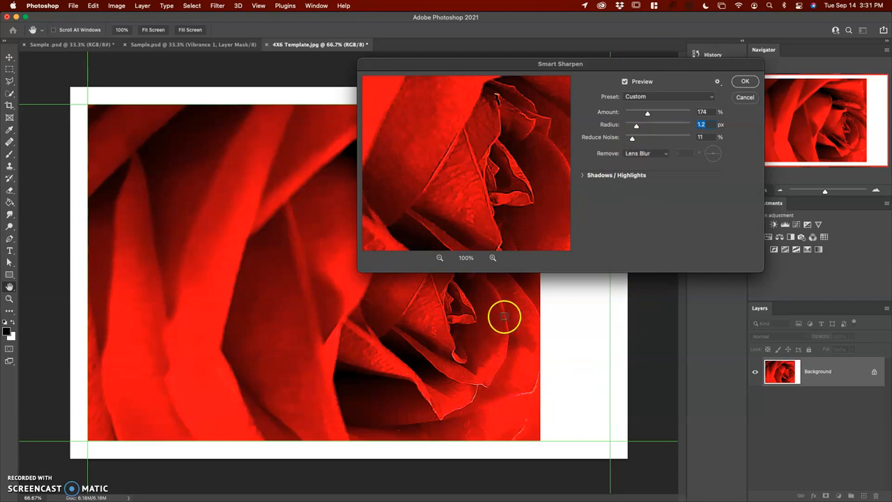
mouse_move(208, 386)
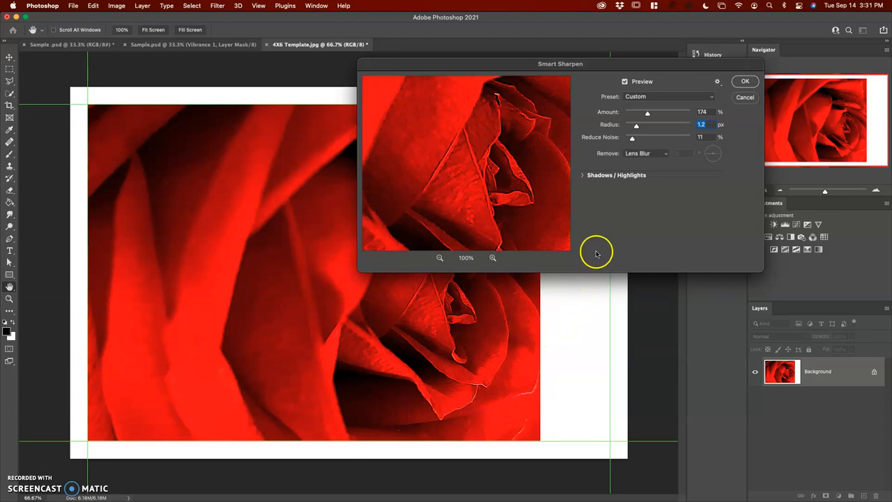
Set Reduce Noise to 16% and apply the Smart Sharpen to the rose
left_click_drag(631, 138, 636, 138)
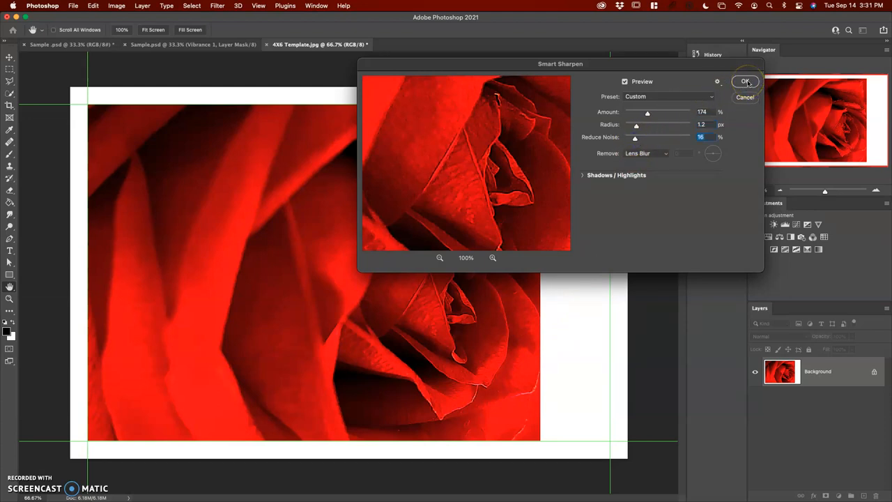
left_click(745, 81)
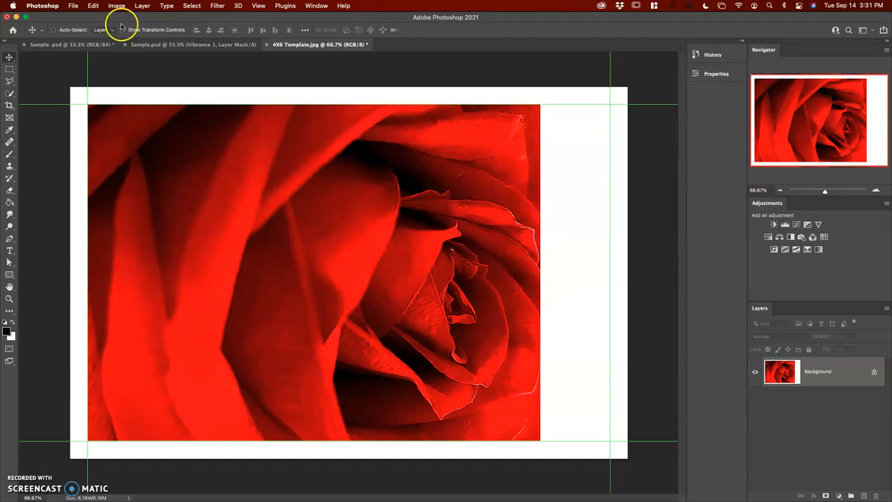
Save the rose template via Save As as a JPEG on the Desktop at Quality 12
left_click(72, 6)
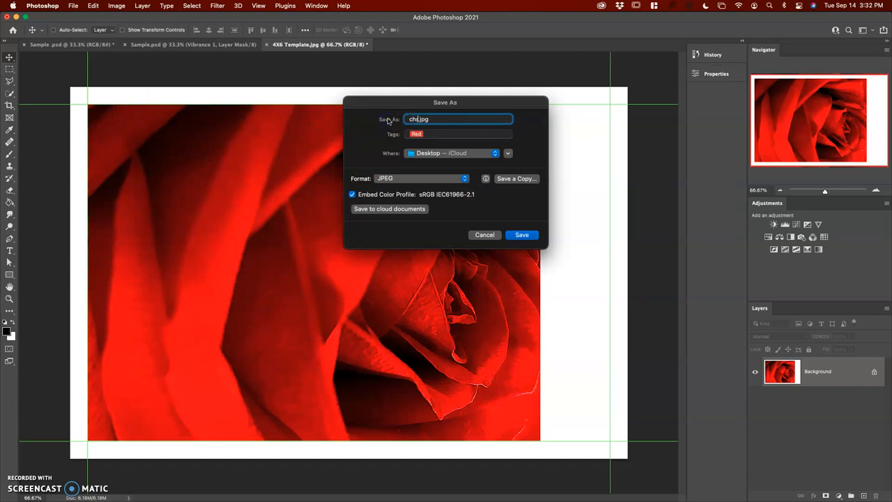
type("ris_dupont_1_1")
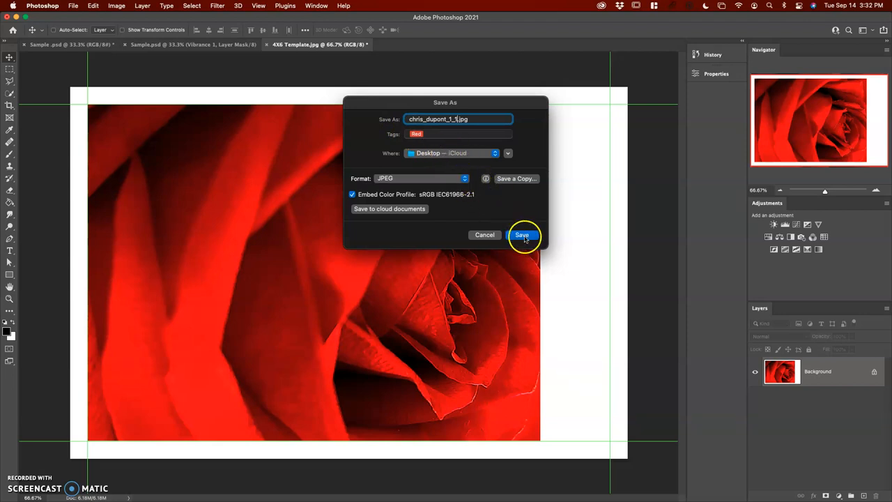
left_click(522, 235)
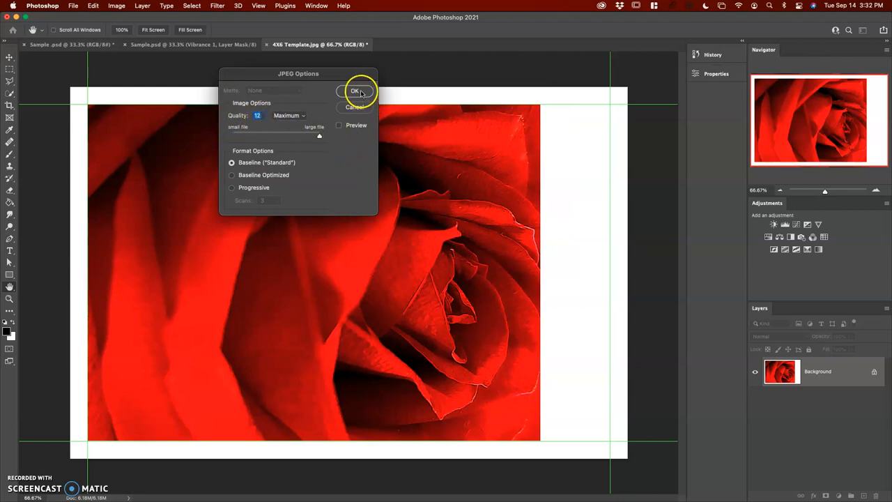
left_click(355, 90)
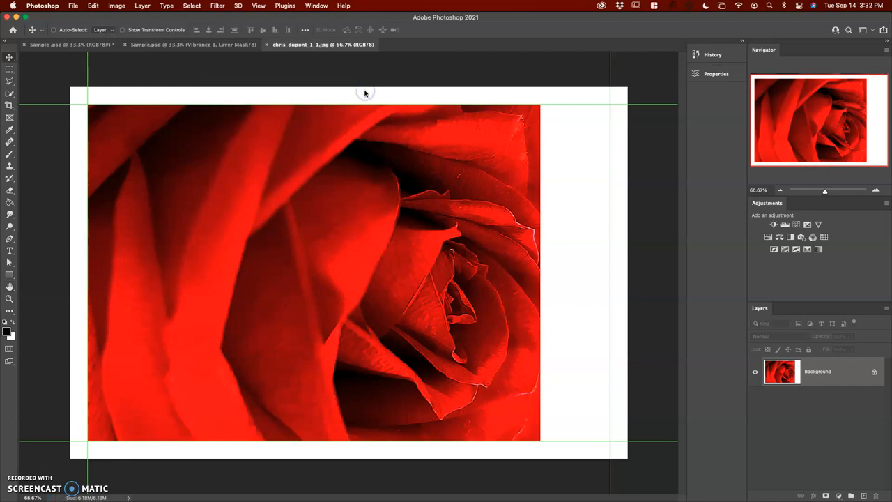
mouse_move(223, 63)
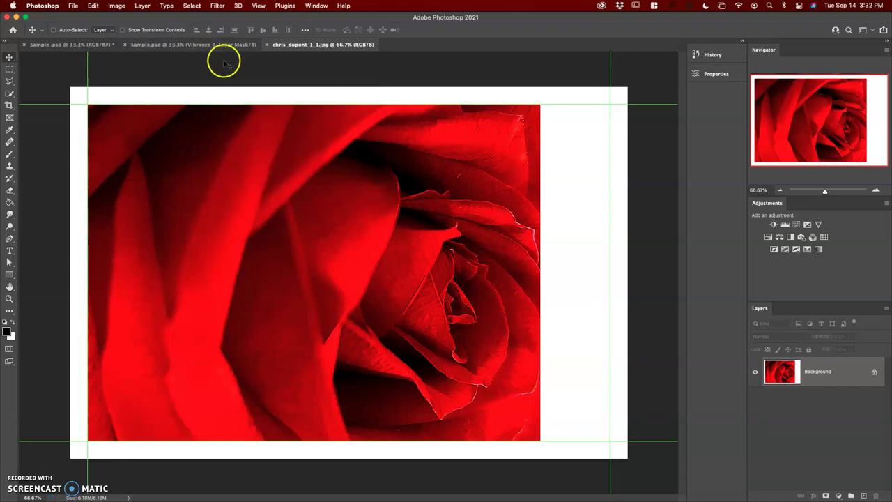
mouse_move(262, 46)
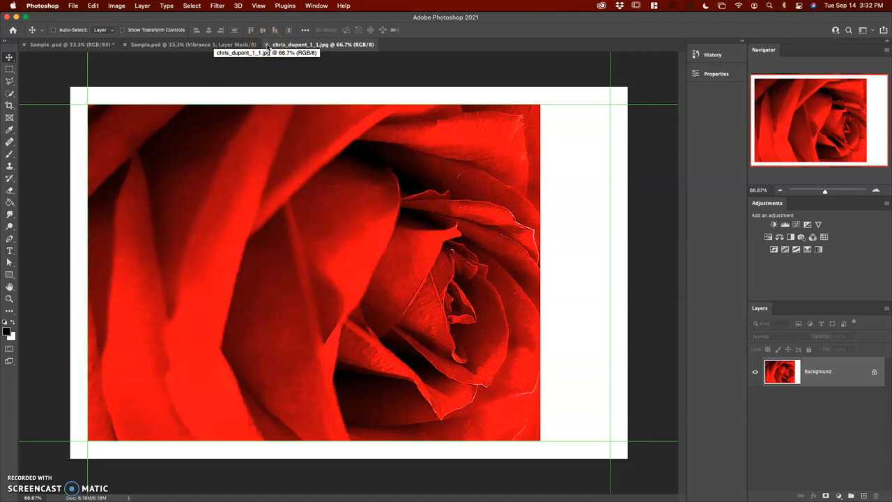
Close the rose JPEG and the rose Sample document, choosing Don't Save
left_click(46, 48)
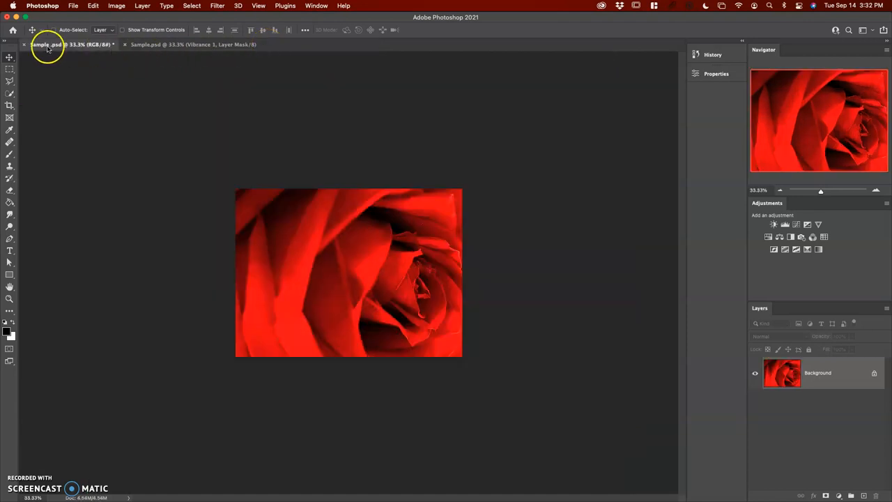
left_click(28, 44)
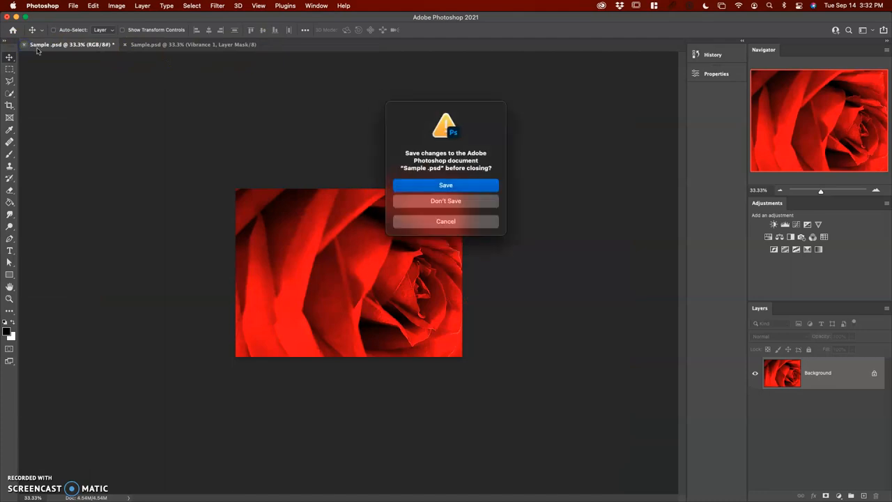
mouse_move(469, 206)
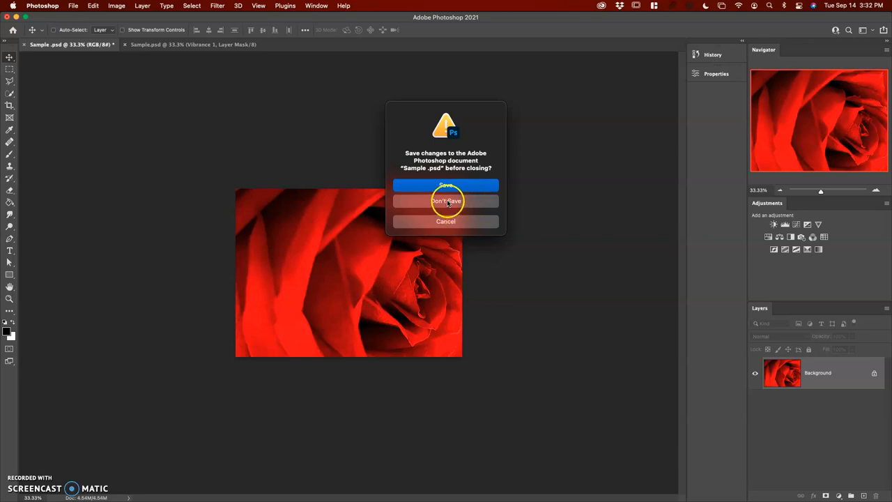
left_click(445, 201)
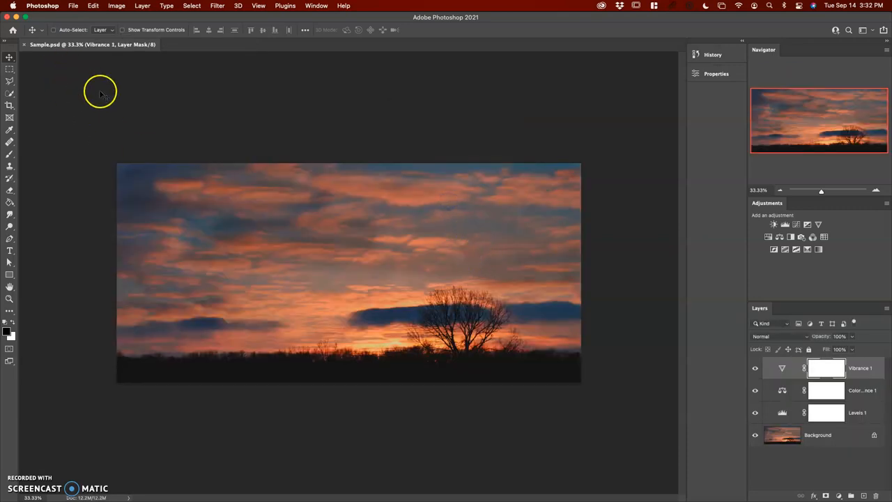
mouse_move(273, 151)
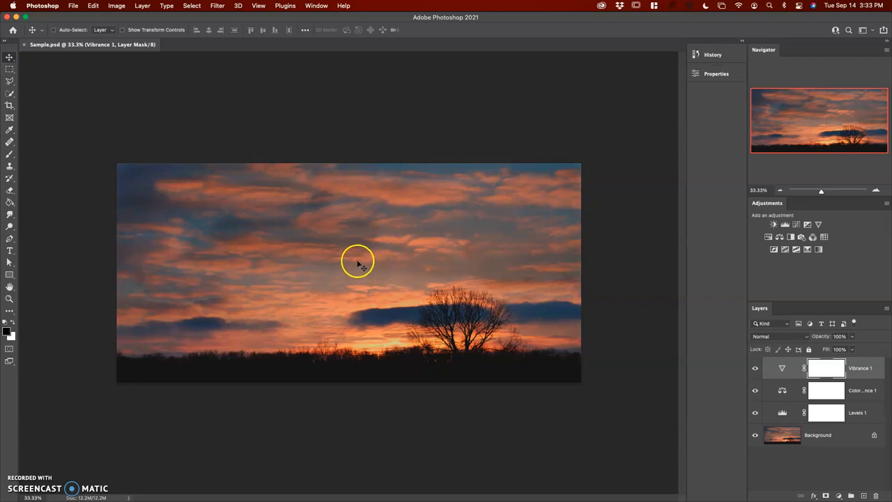
mouse_move(193, 218)
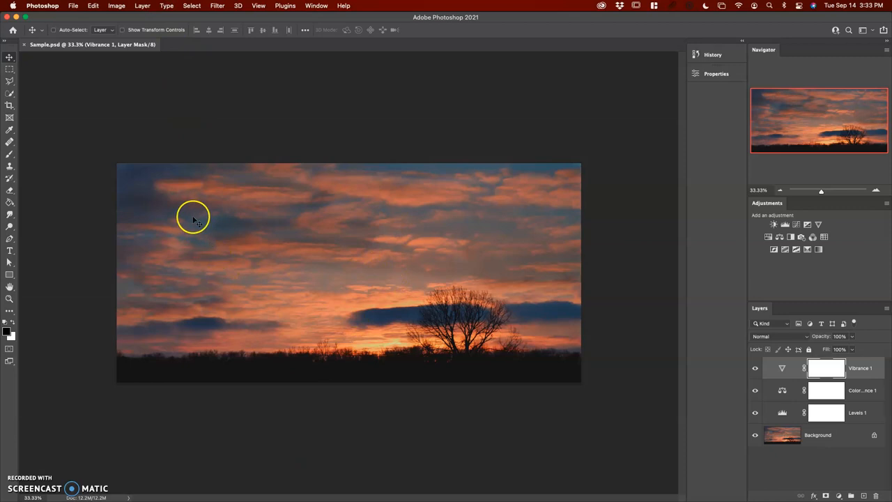
mouse_move(148, 6)
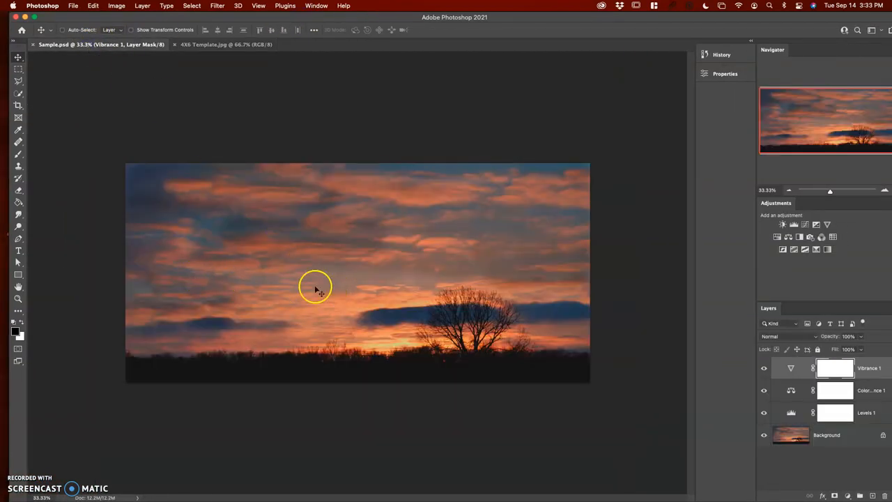
mouse_move(202, 80)
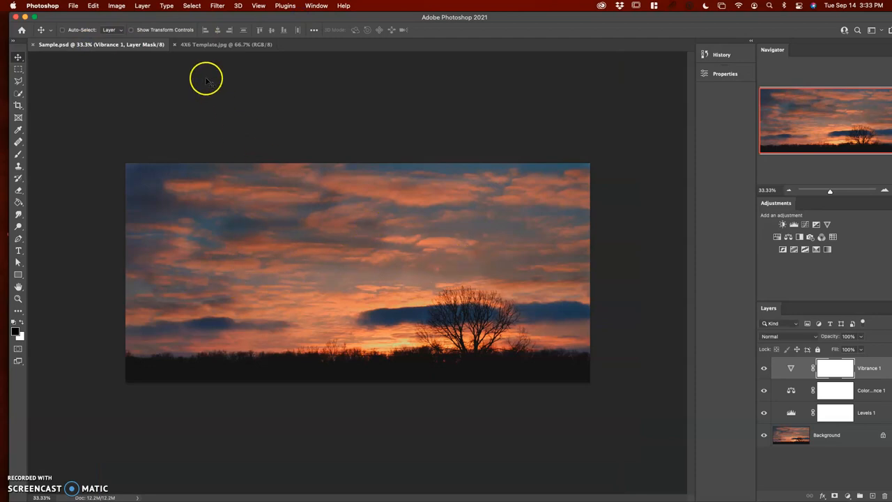
Switch to the blank 4x6 template document to check it
left_click(223, 45)
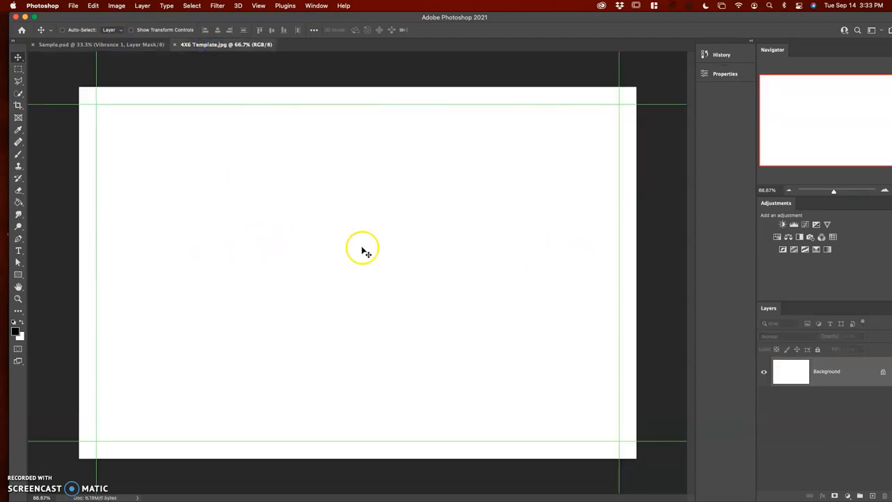
mouse_move(538, 230)
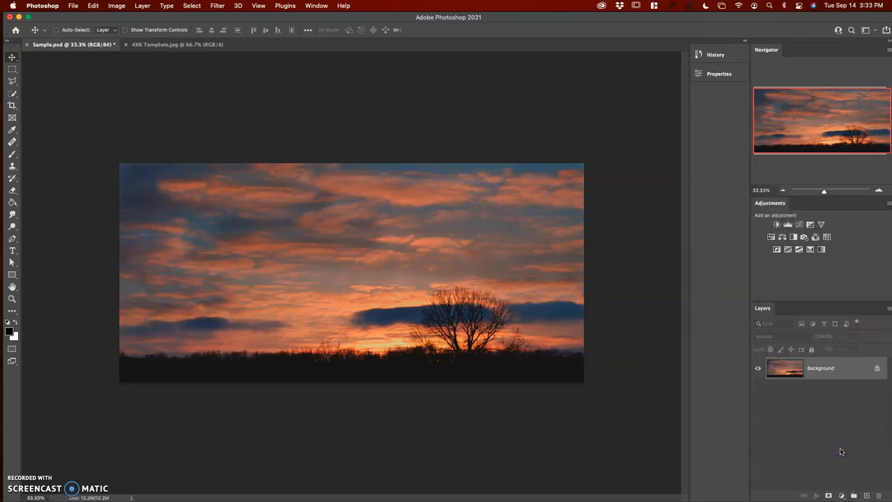
In Image Size, set the sunset photo's Width to 5.62 inches at 300 ppi and confirm
left_click(110, 6)
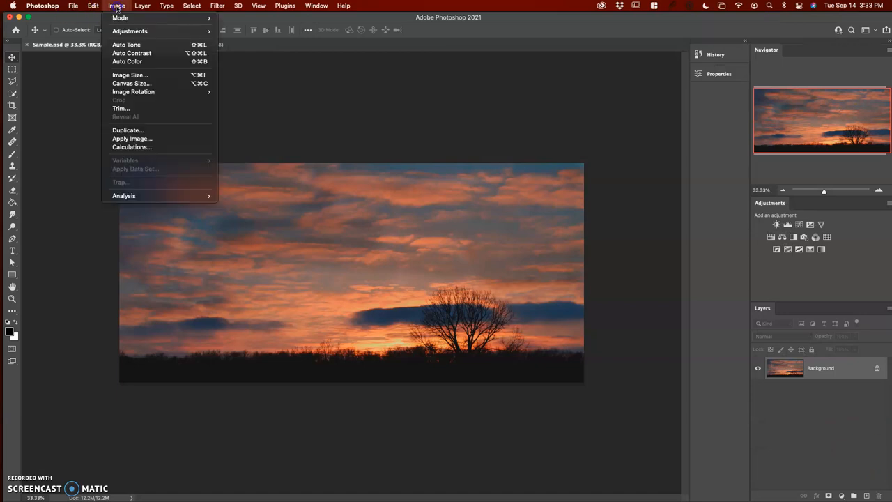
left_click(128, 75)
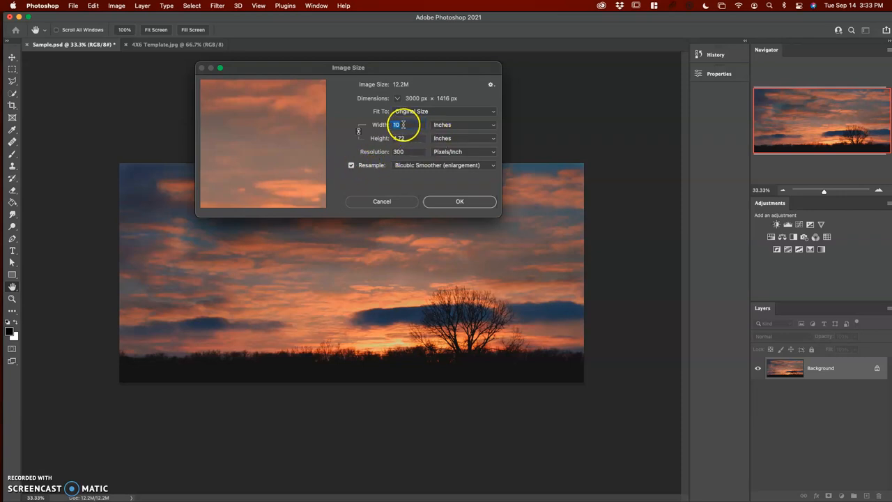
left_click(408, 138)
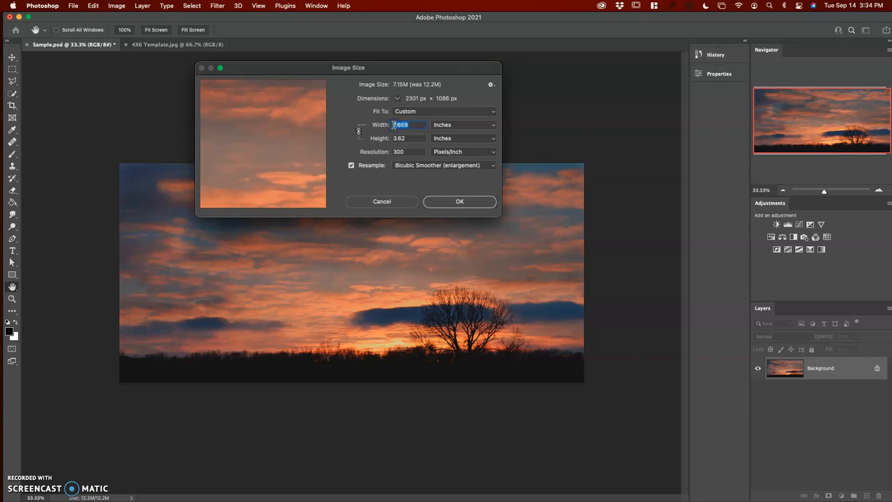
mouse_move(401, 124)
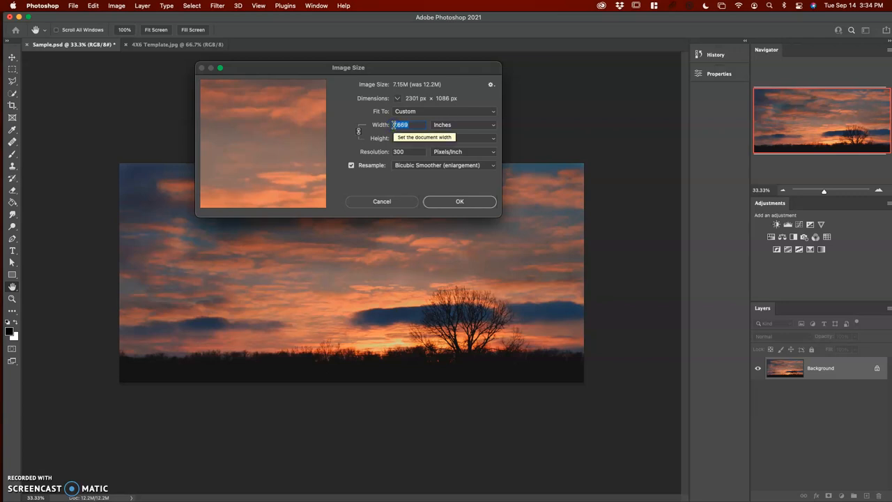
type("5")
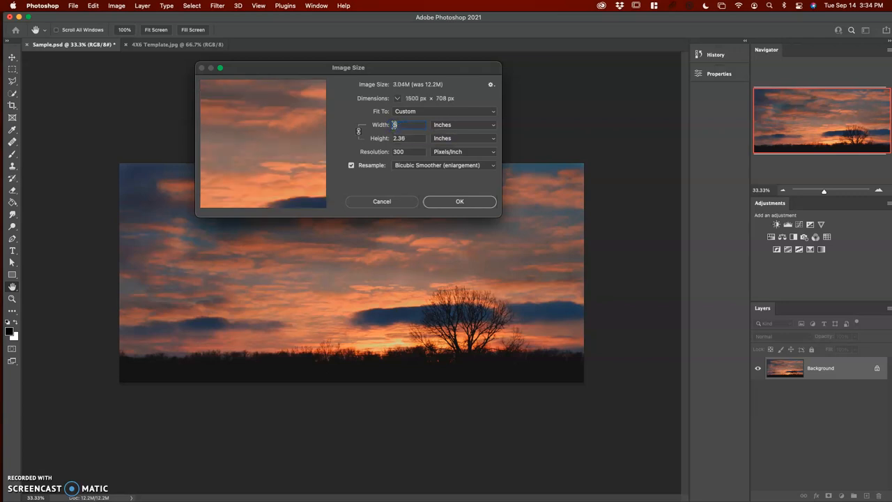
type("6.62")
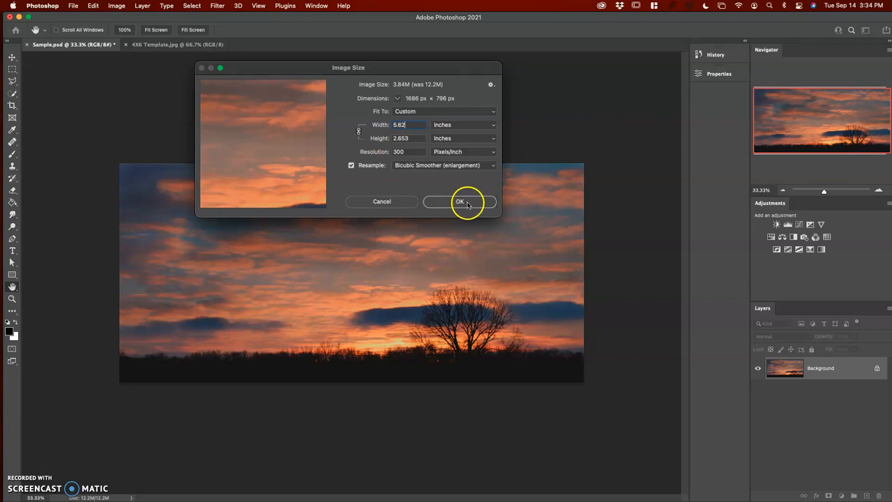
left_click(459, 202)
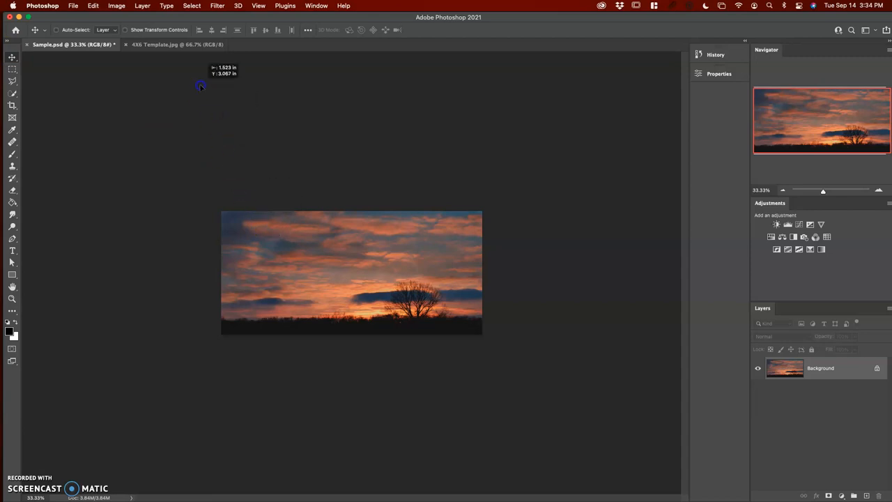
Place the sunset photo on the 4x6 template and align it to the top-left margin guides
left_click(156, 46)
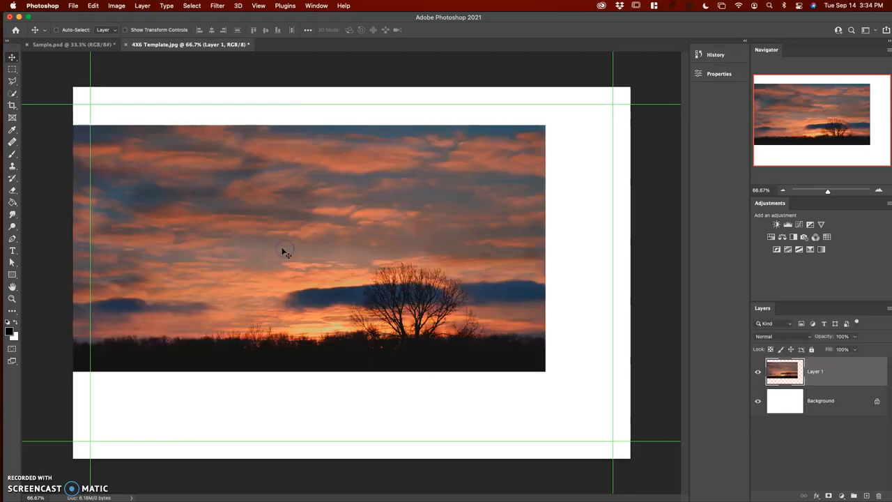
left_click_drag(286, 253, 254, 192)
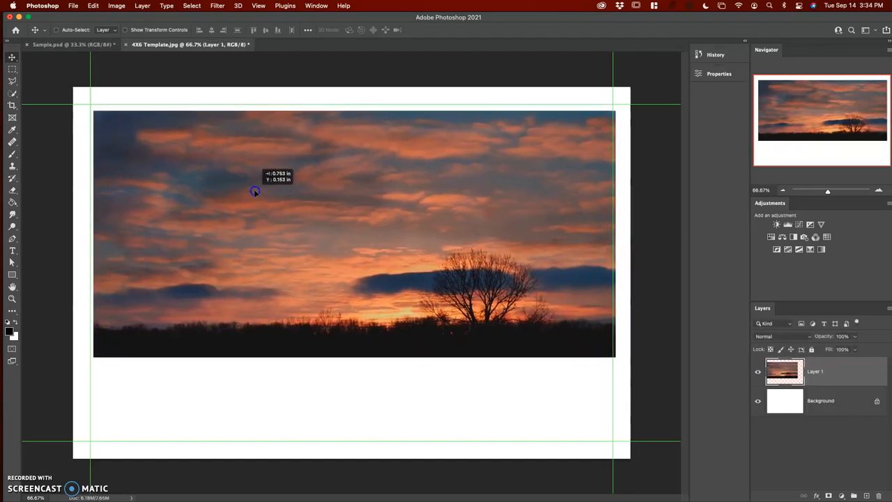
left_click_drag(258, 191, 253, 192)
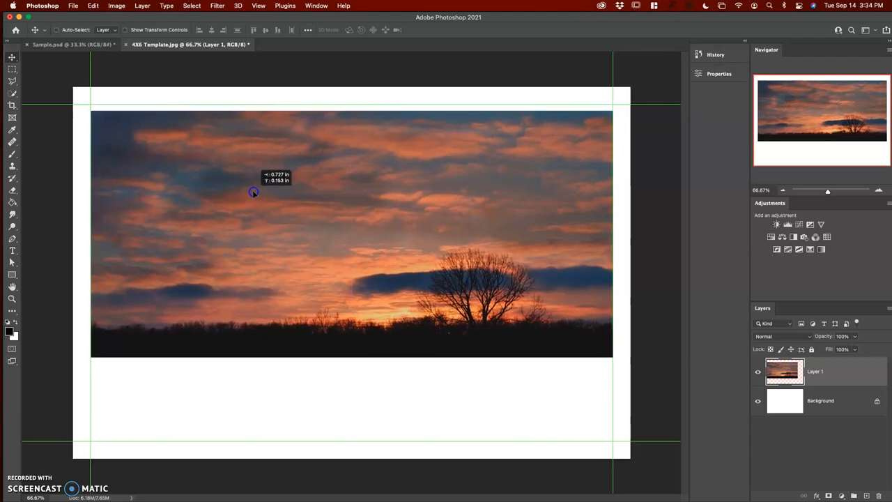
left_click_drag(253, 191, 251, 191)
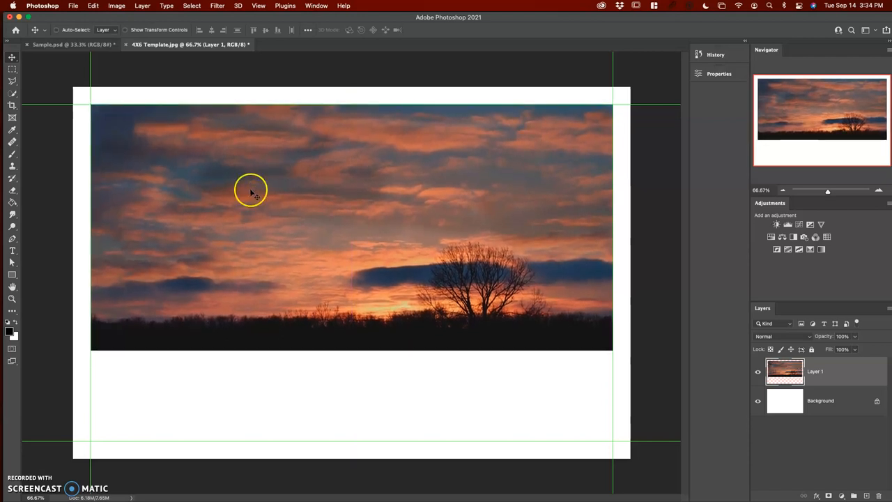
mouse_move(639, 260)
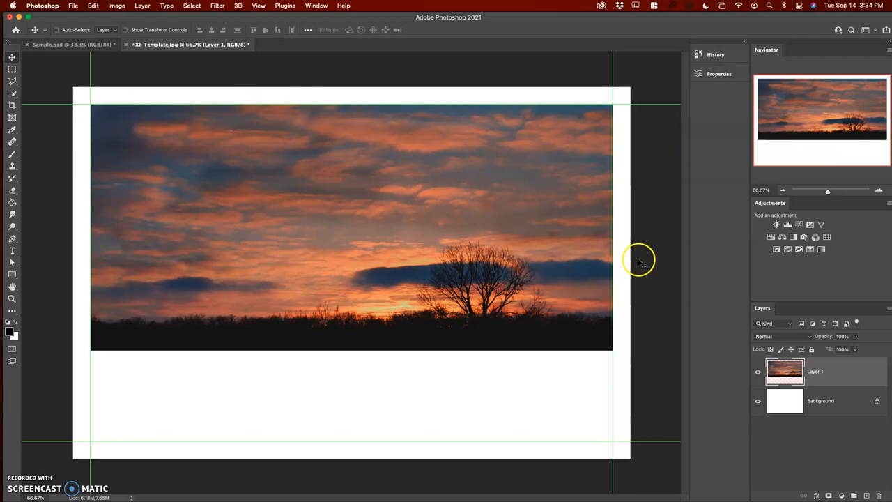
mouse_move(535, 393)
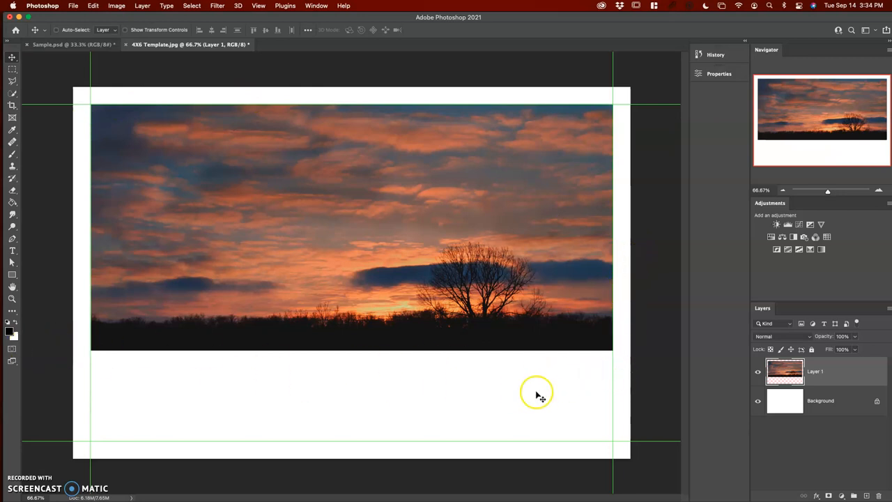
mouse_move(115, 357)
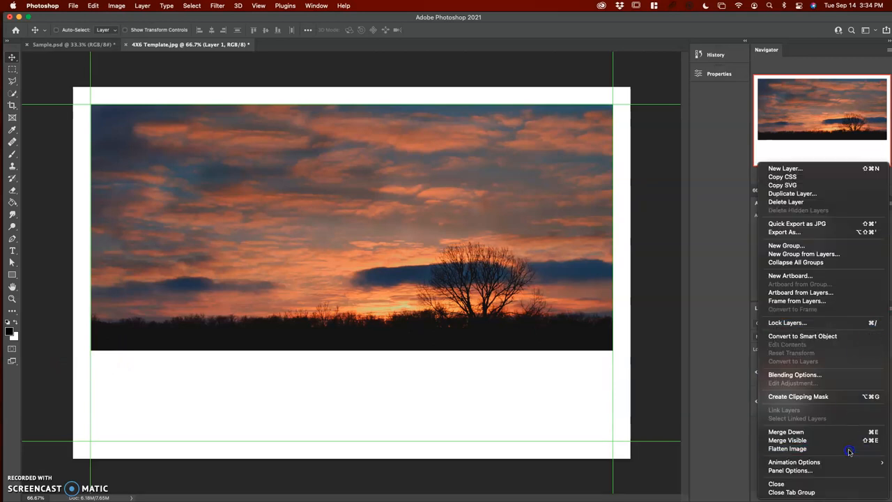
Flatten the sunset template into one layer and bring up Smart Sharpen
left_click(786, 448)
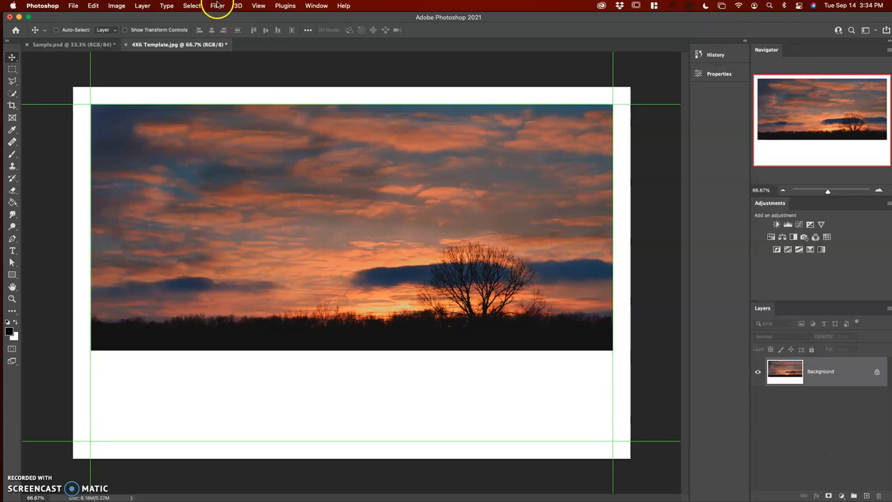
left_click(213, 5)
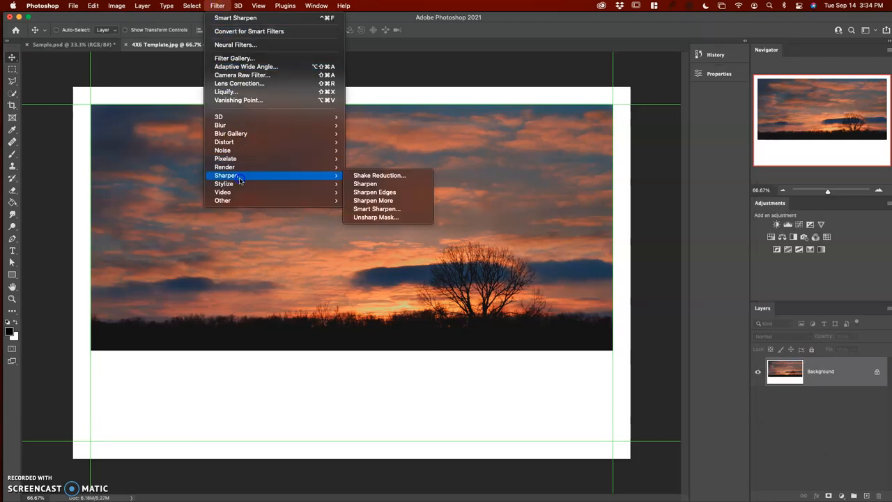
mouse_move(380, 209)
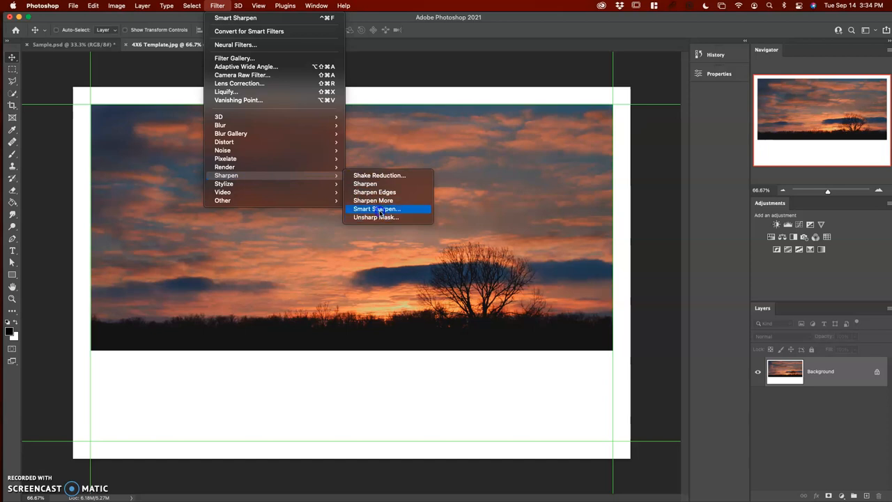
left_click(376, 209)
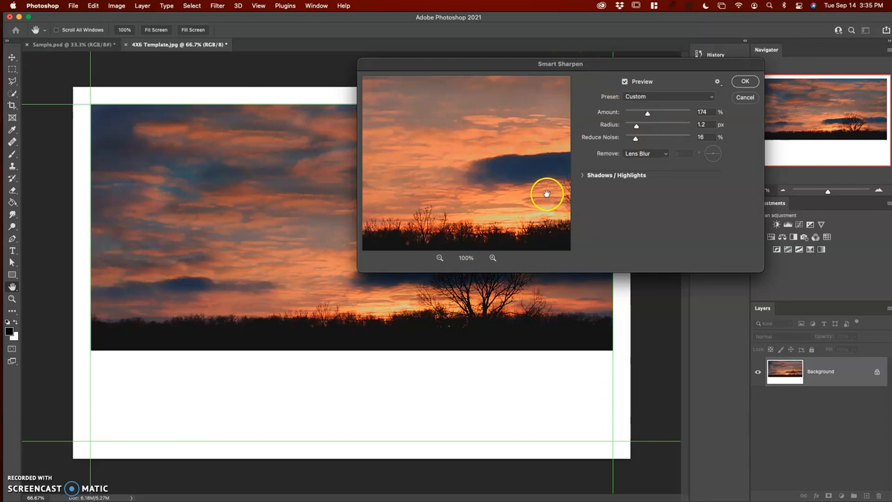
Apply Smart Sharpen at about 113% amount, checking the tree silhouette in the preview
left_click_drag(547, 193, 400, 196)
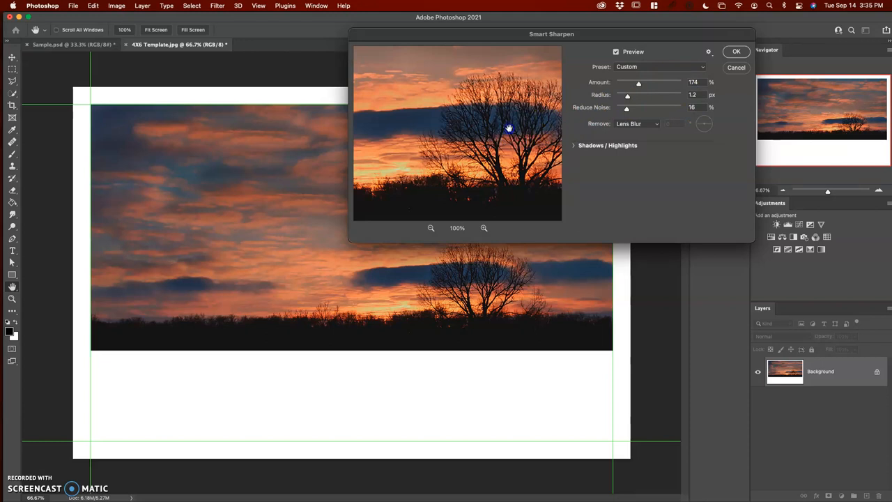
mouse_move(655, 103)
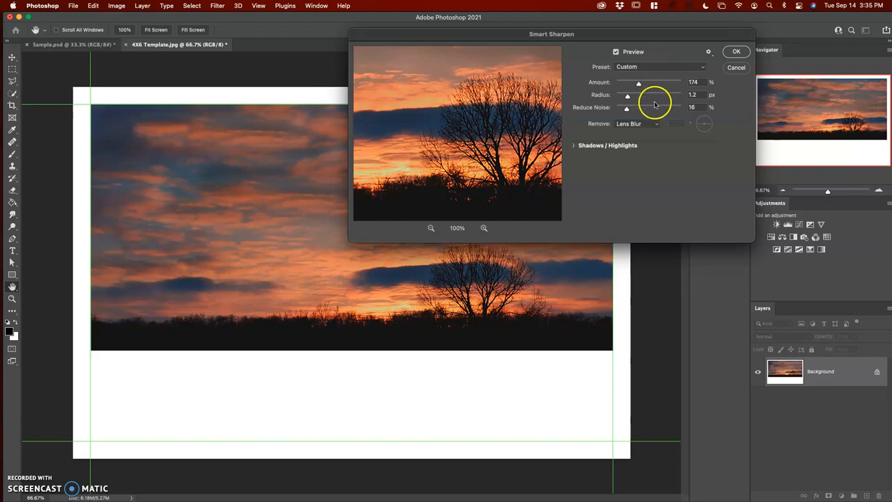
left_click_drag(638, 83, 633, 82)
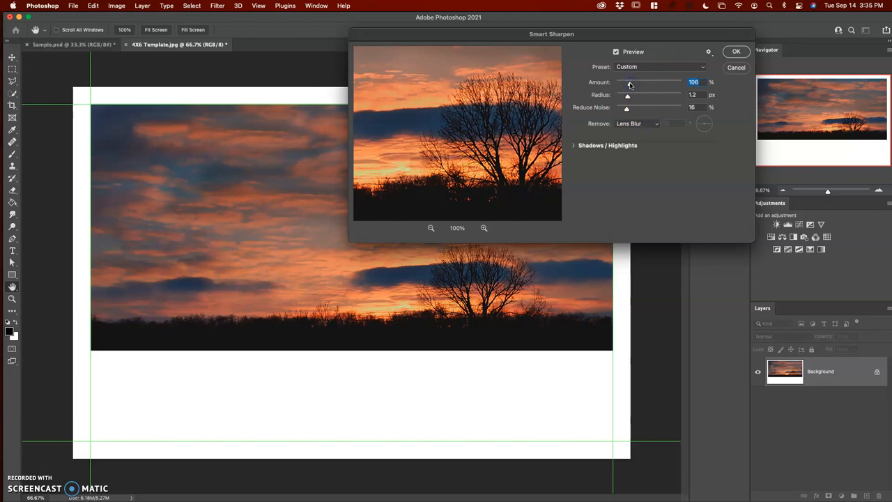
left_click_drag(628, 82, 630, 83)
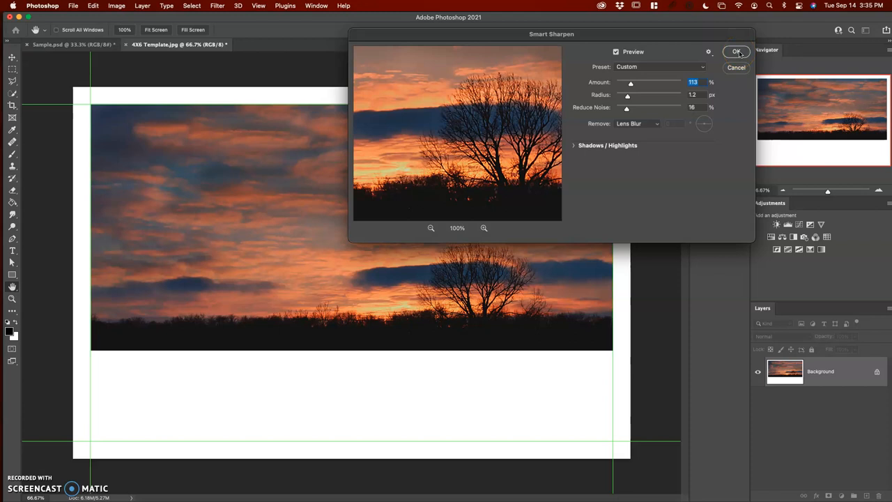
left_click(737, 51)
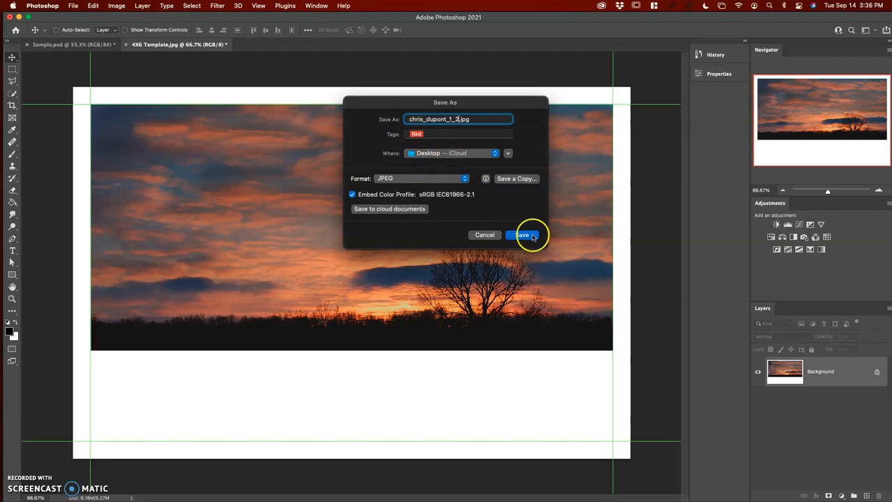
Save the sunset template as a Quality 12 JPEG on the Desktop and close Sample.psd without saving
left_click(522, 234)
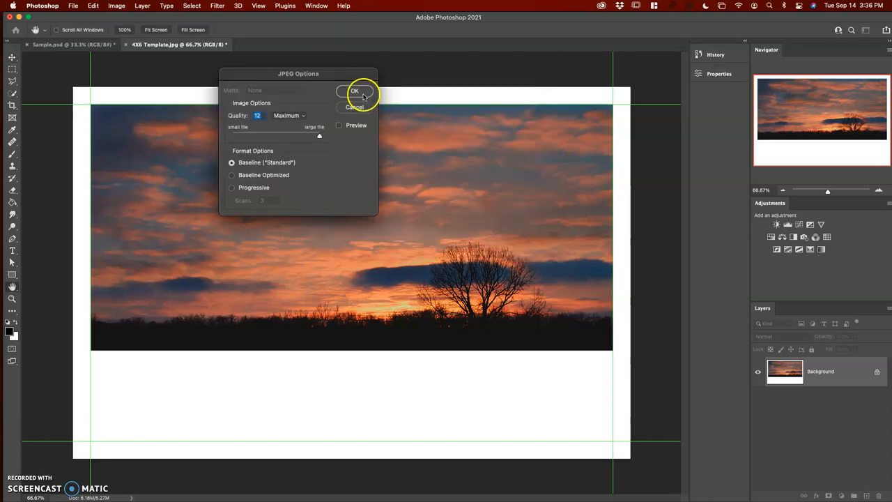
left_click(356, 92)
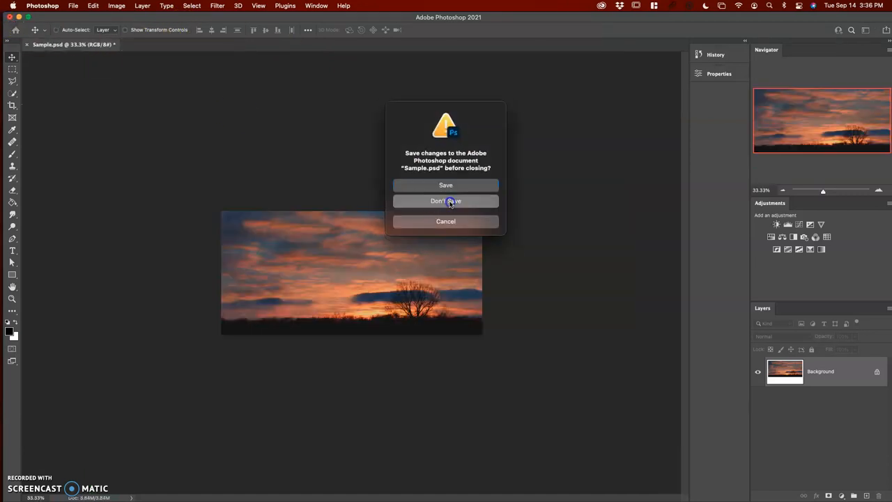
left_click(446, 201)
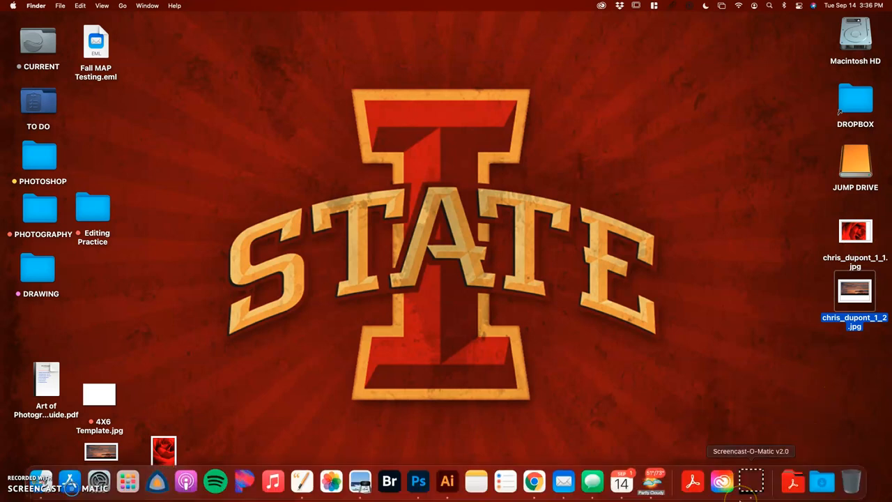
Launch Google Chrome from the Dock after checking both JPEGs on the Desktop
left_click(534, 481)
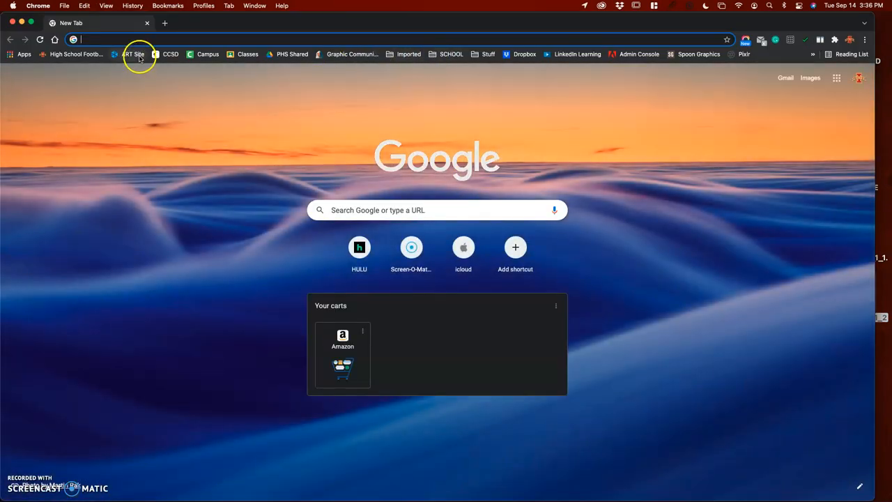
Go to the ART Site bookmark and follow the Photography I Online Dropbox link
left_click(137, 55)
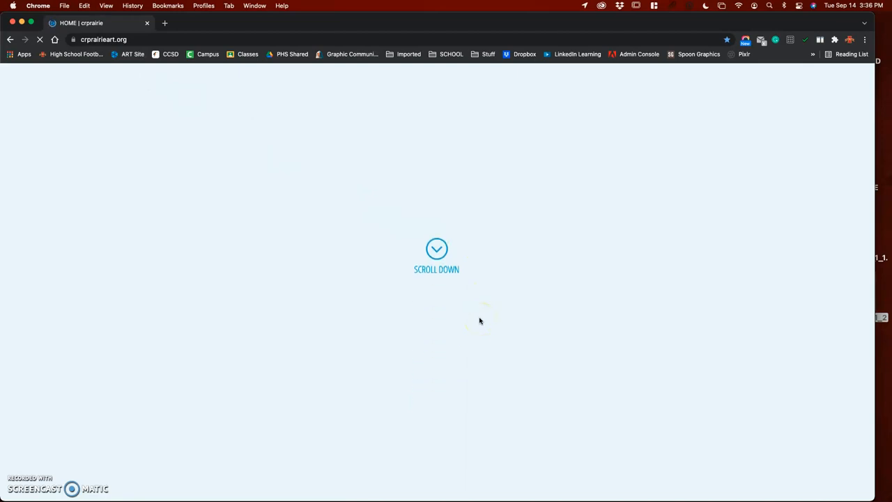
scroll("down", 3)
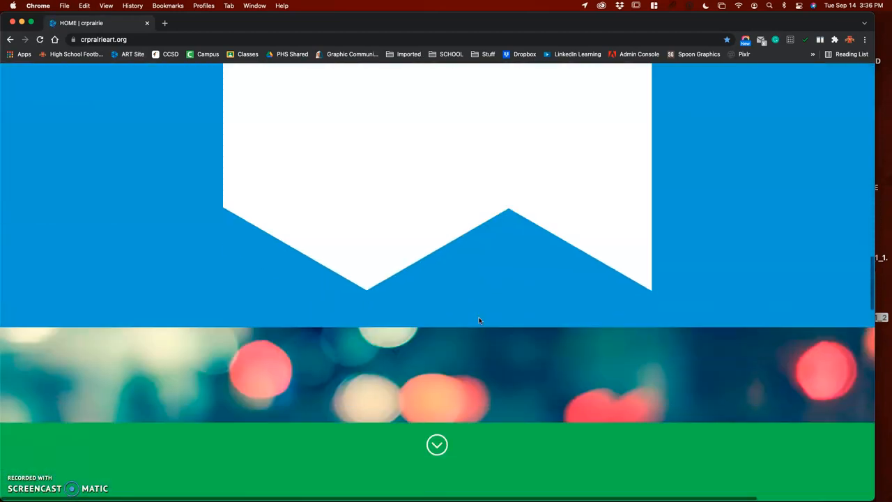
scroll("down", 3)
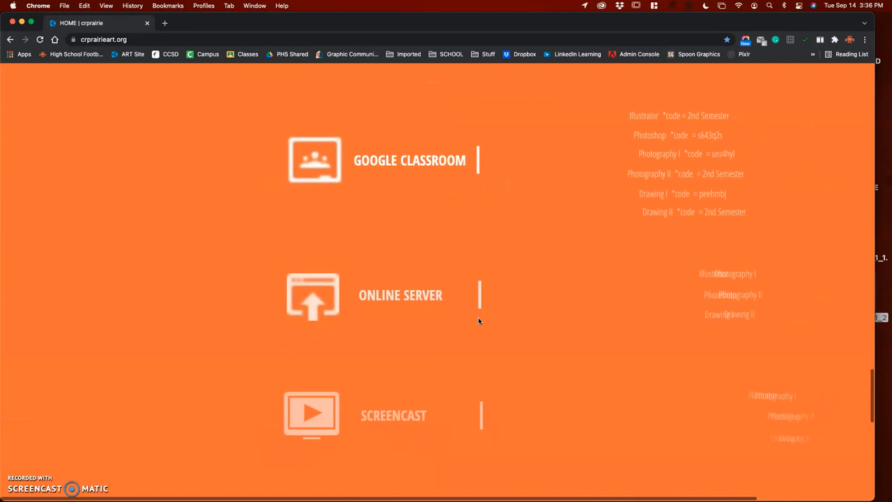
scroll("down", 3)
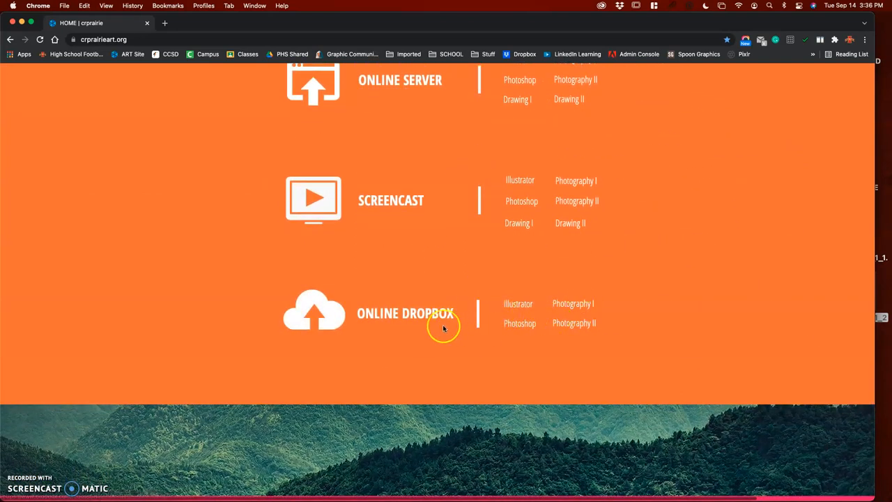
mouse_move(584, 306)
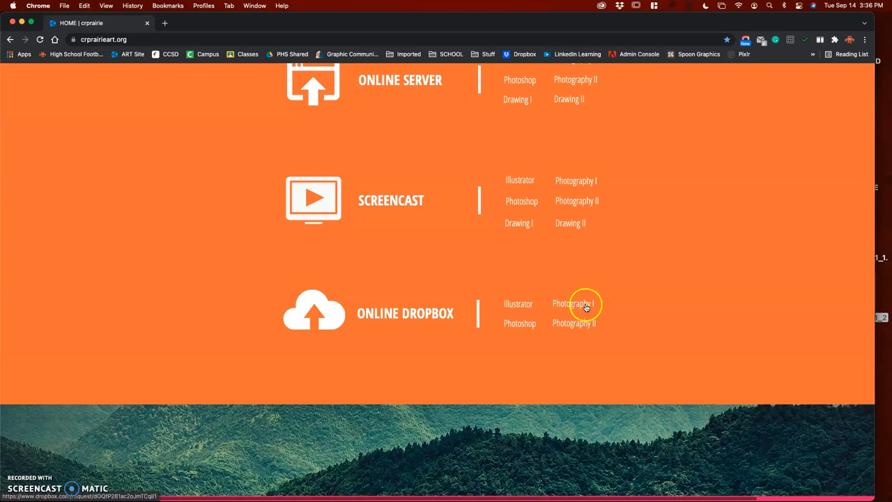
left_click(575, 303)
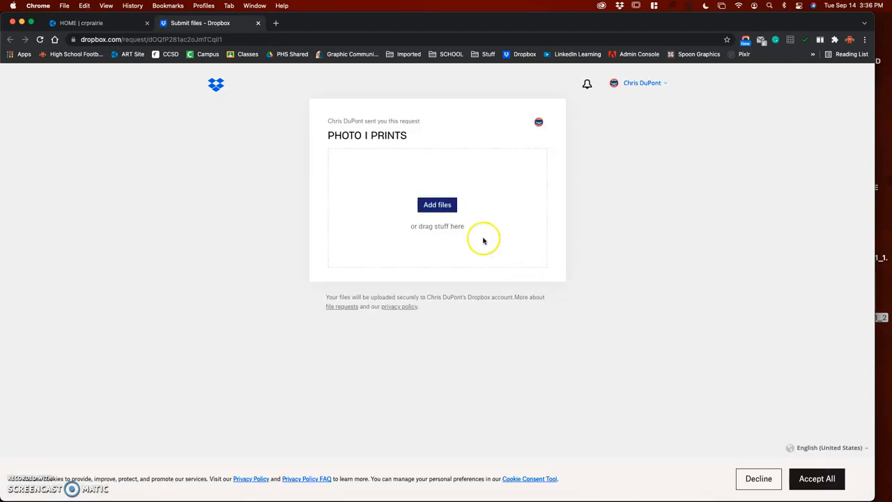
Choose to add files from the computer to the PHOTO I PRINTS request
left_click(437, 205)
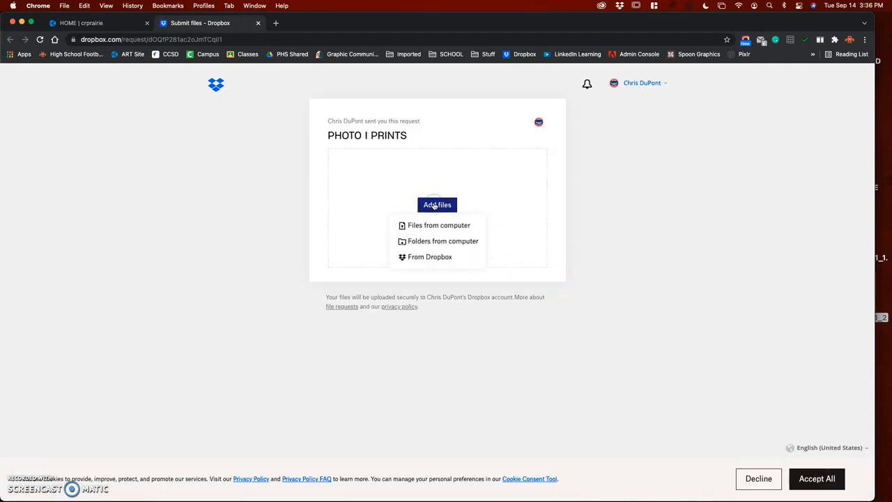
left_click(444, 229)
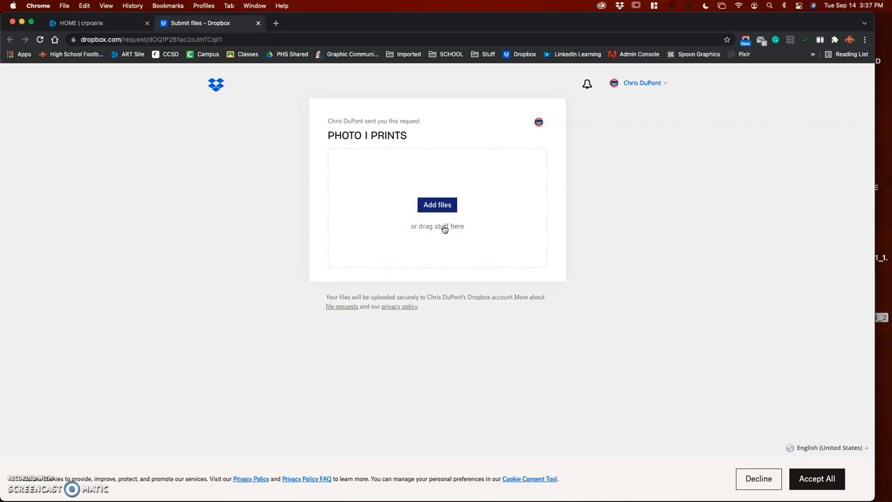
left_click(436, 205)
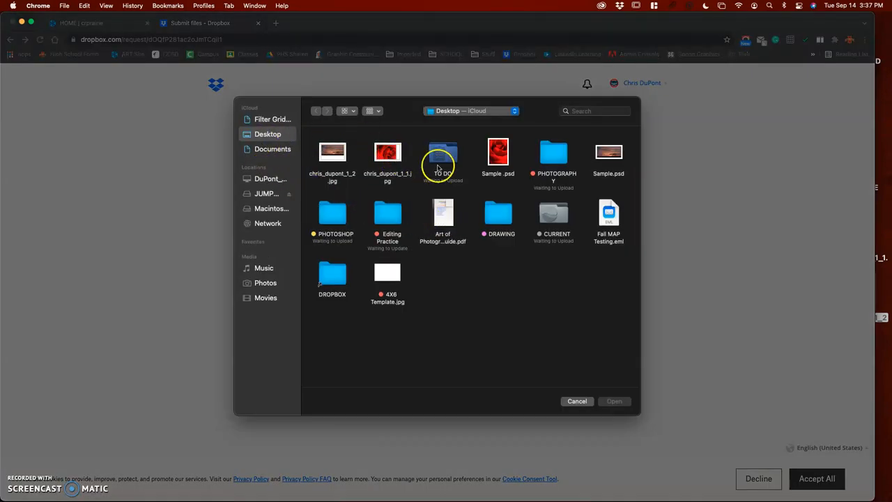
left_click(332, 151)
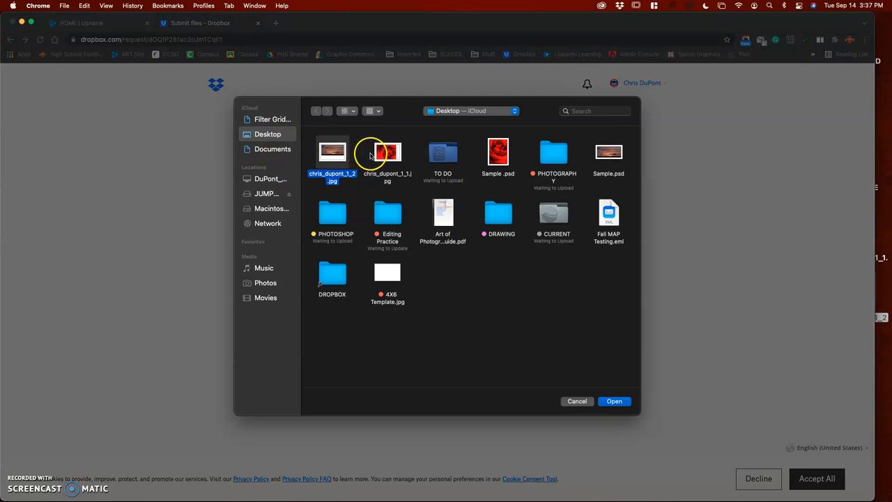
left_click(387, 152)
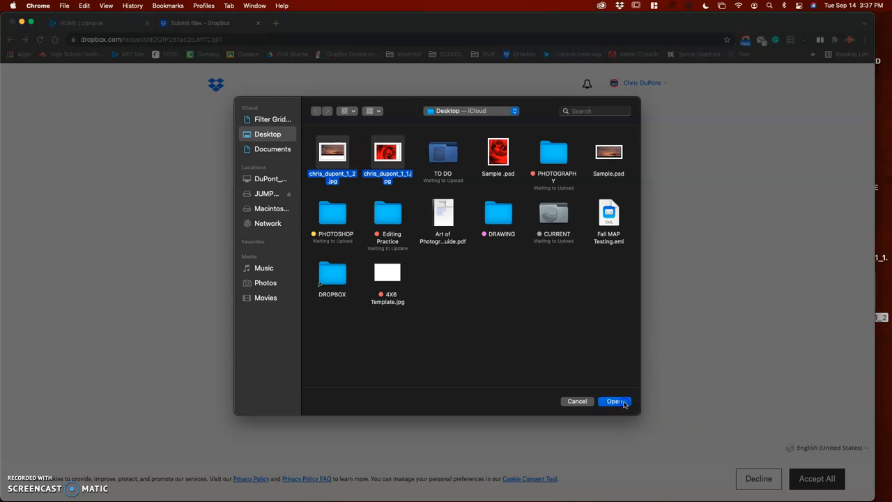
left_click(614, 400)
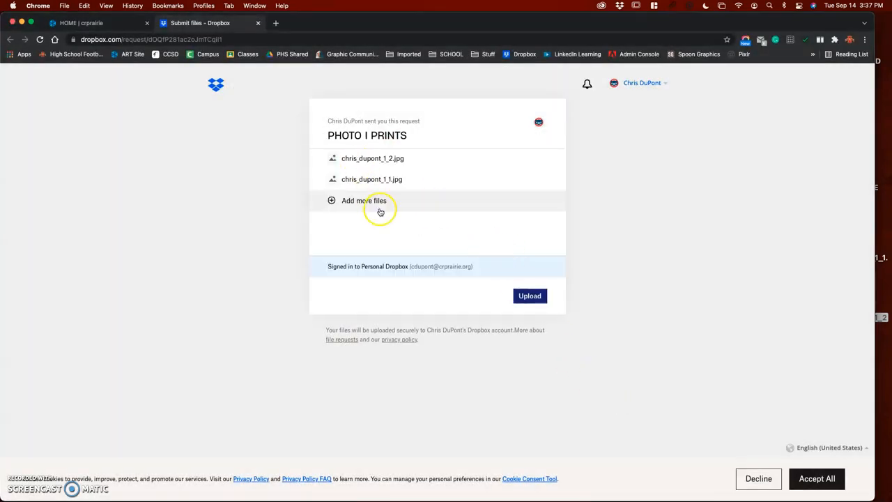
left_click(530, 295)
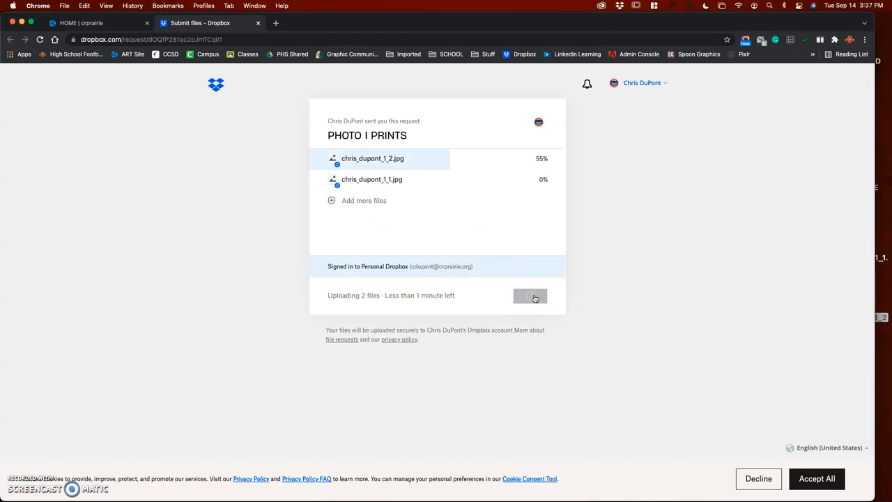